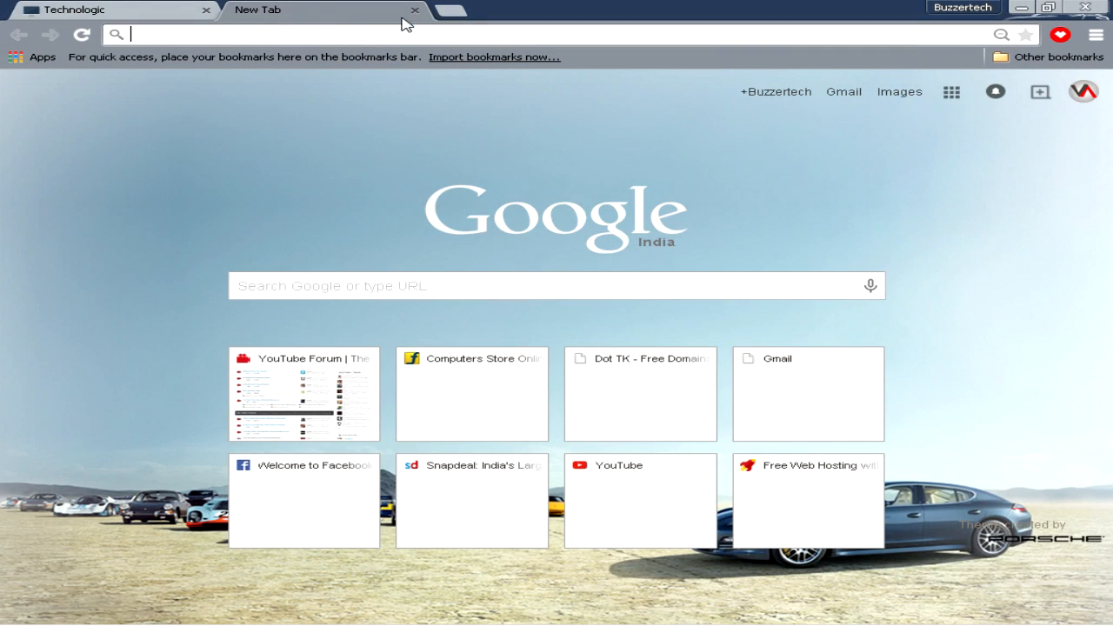
Open the Dot TK free .TK domain site from Chrome's new tab page
left_click(447, 10)
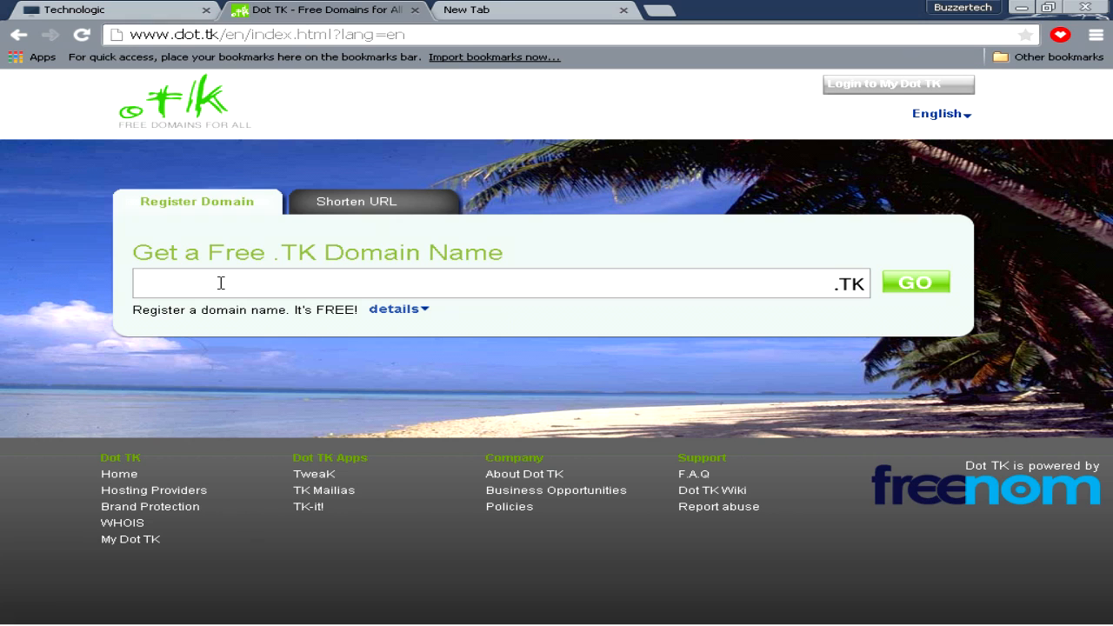
mouse_move(372, 296)
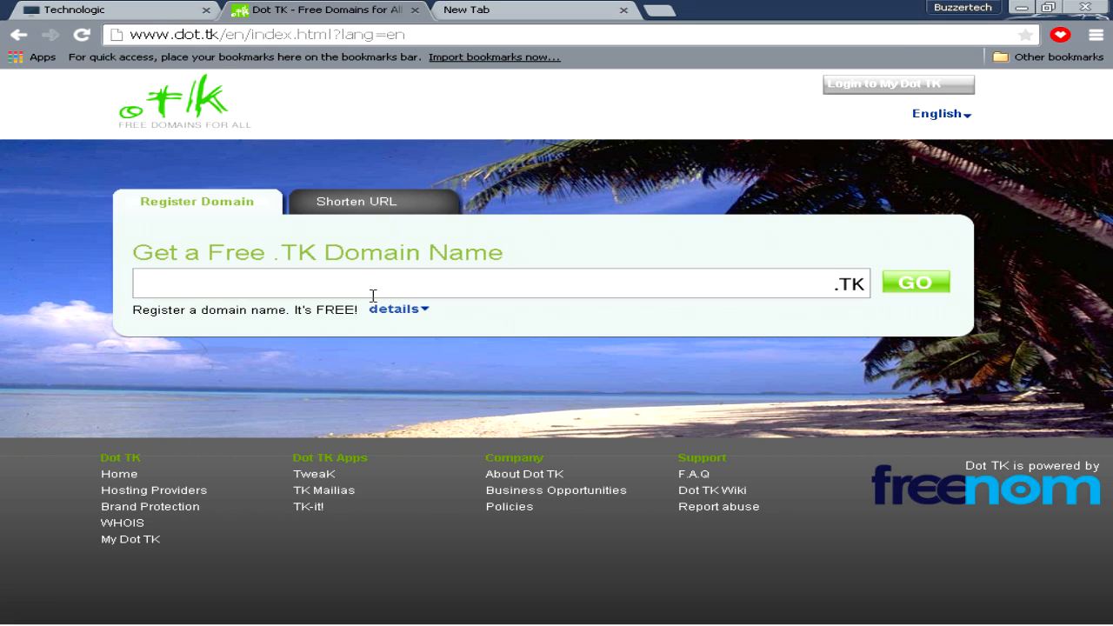
Browse the Technologic blog's posts and highlight the .tk ending of technologic.tk
left_click(104, 9)
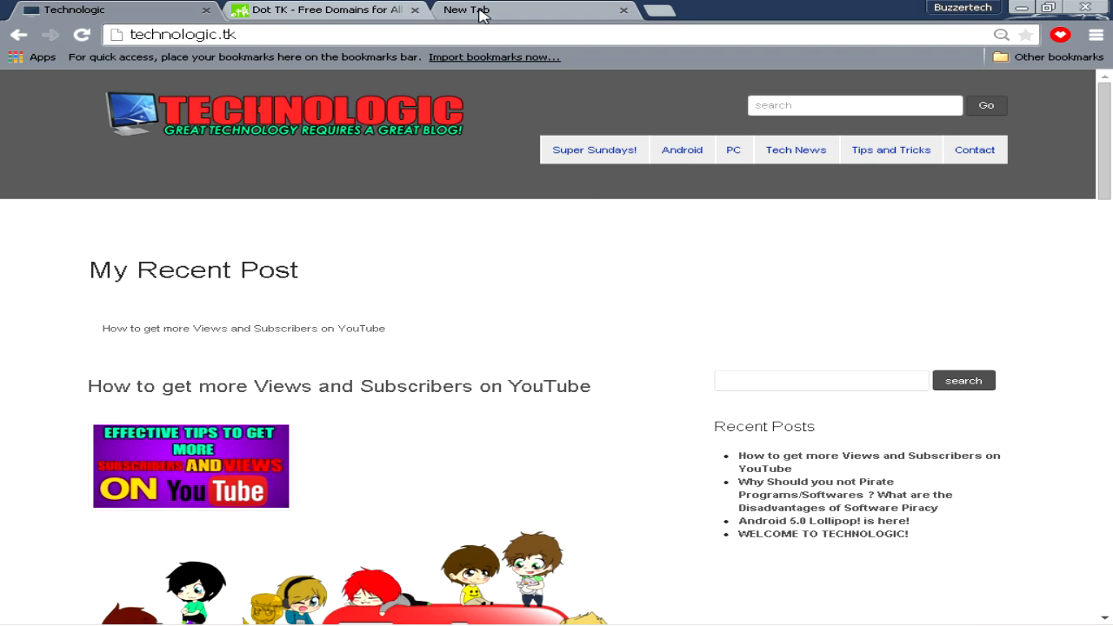
scroll("down", 3)
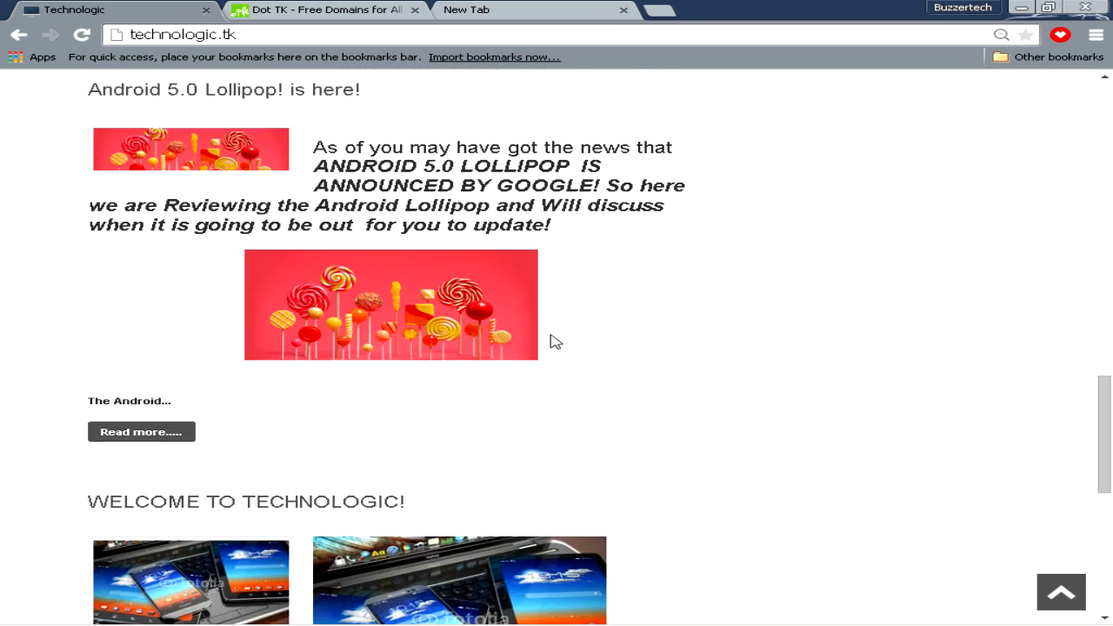
scroll("down", 3)
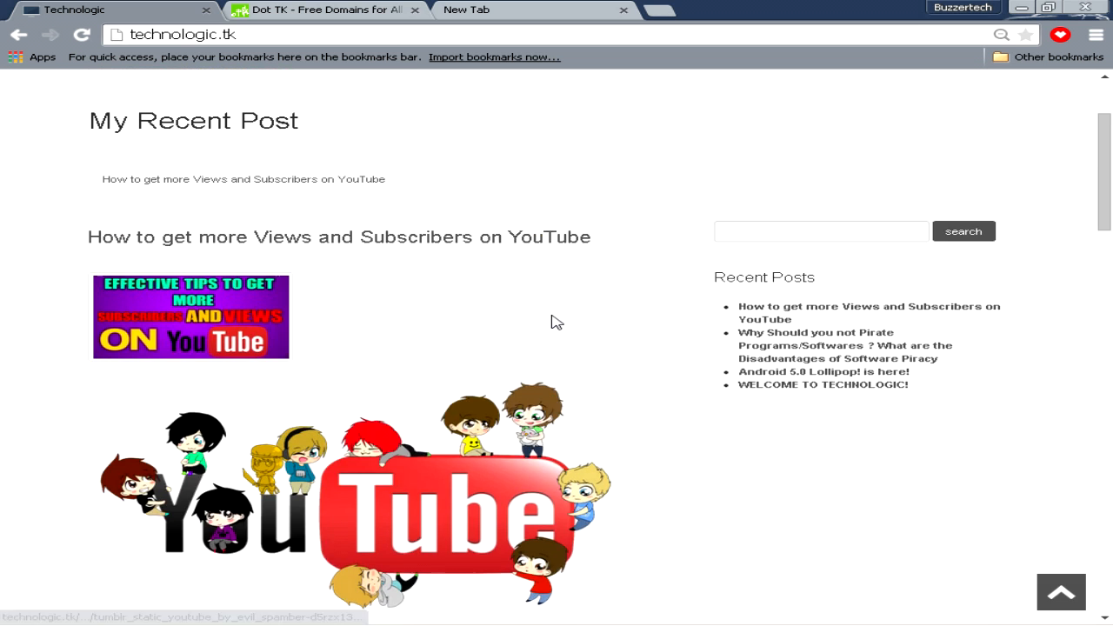
scroll("up", 3)
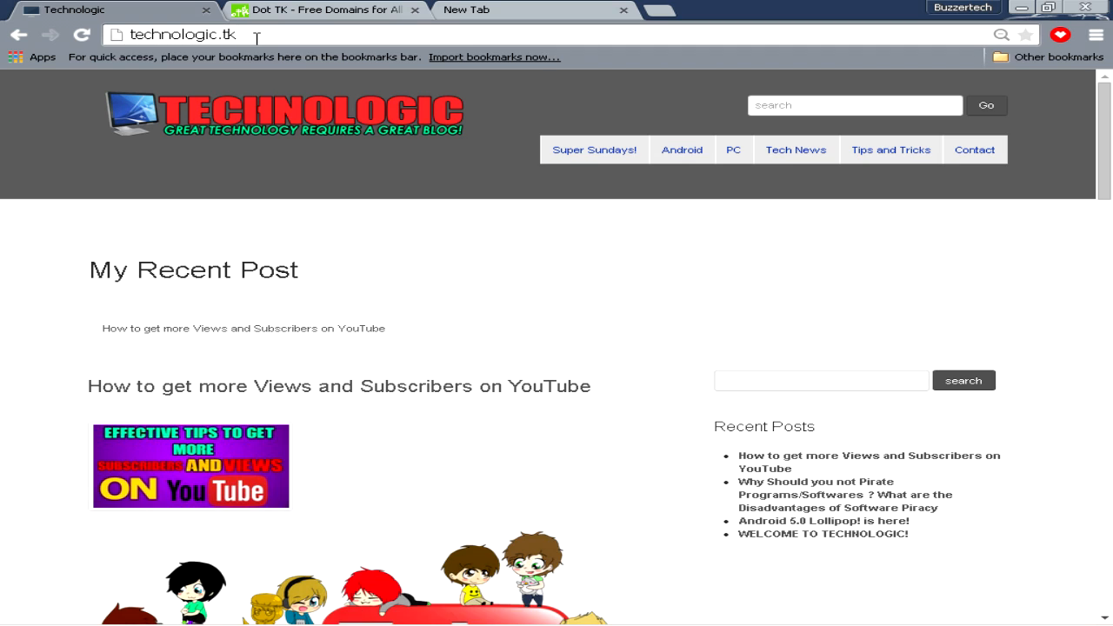
left_click(183, 35)
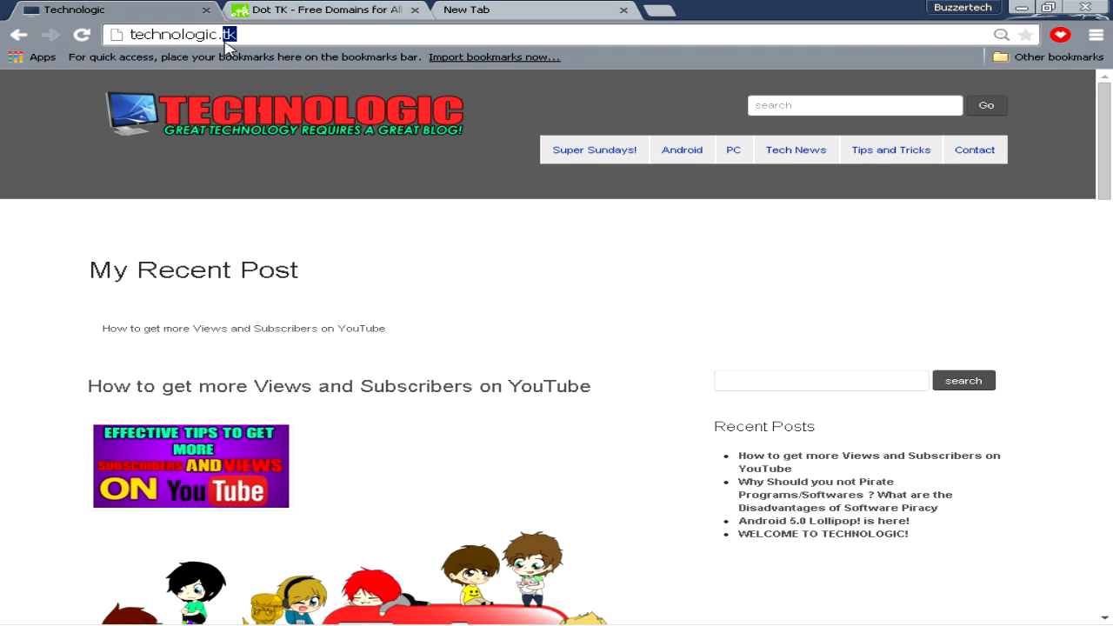
left_click(235, 34)
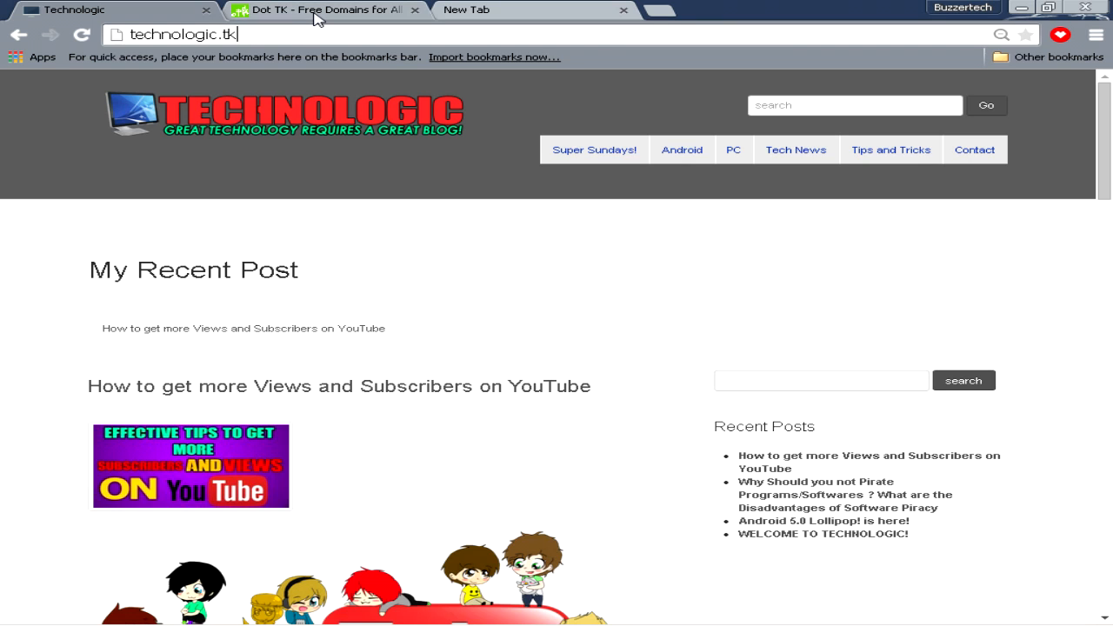
Back on Dot TK, enter 'techotalky' as the domain name and submit it
left_click(326, 10)
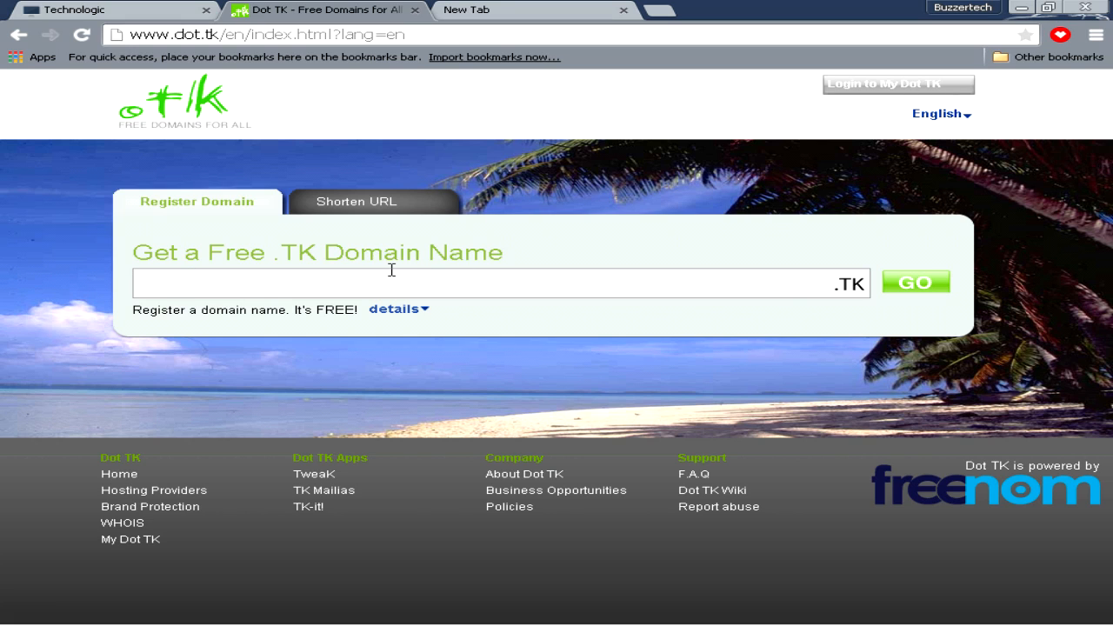
type("tuto")
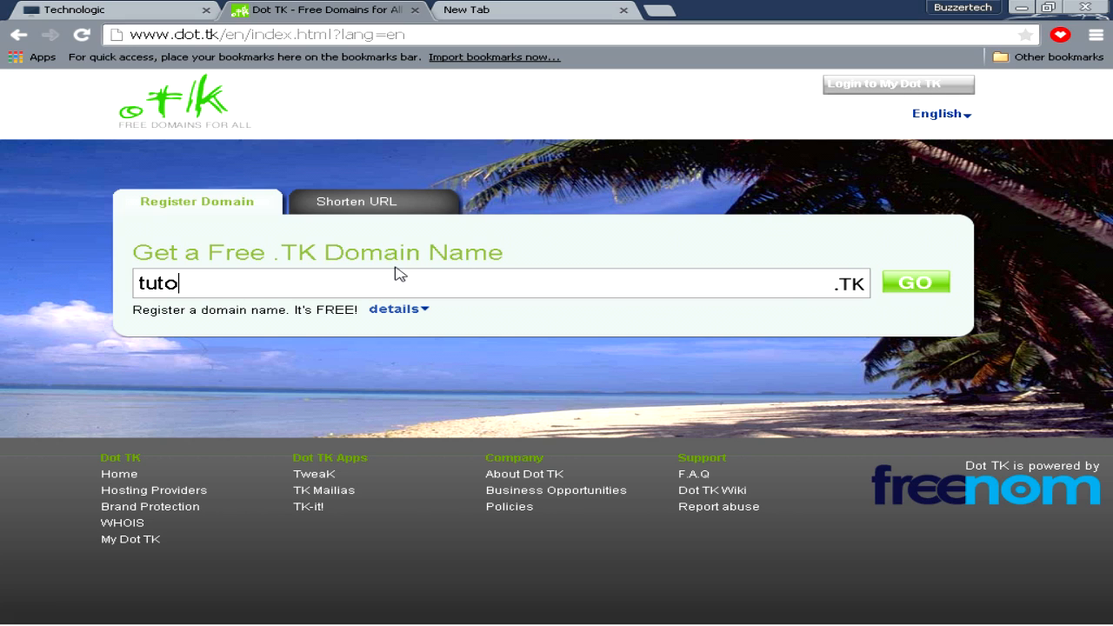
type("techotalky")
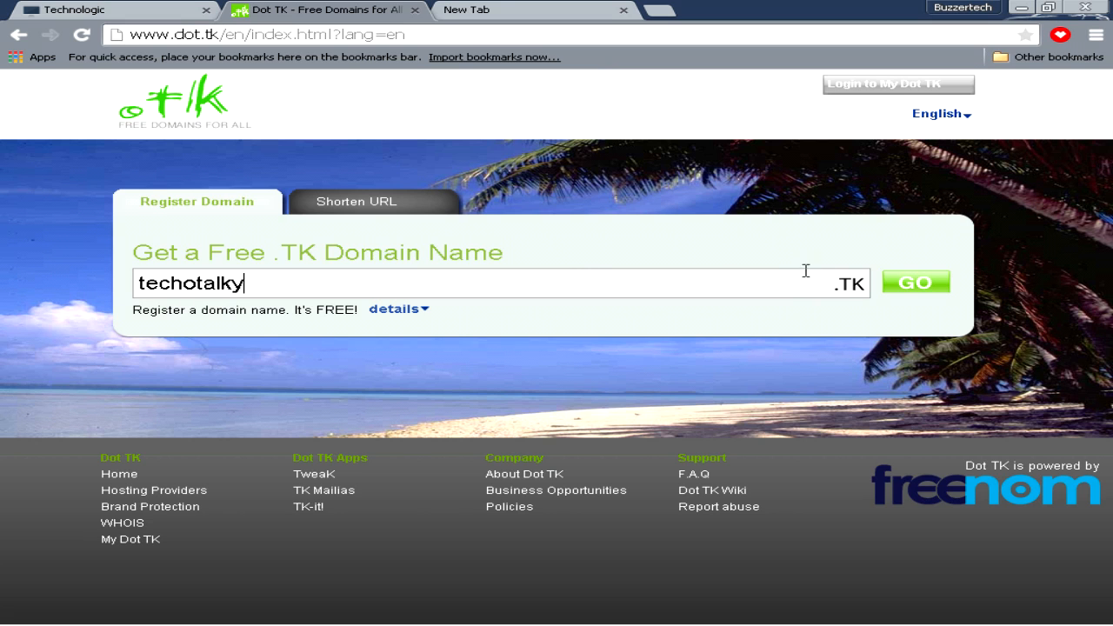
left_click(916, 282)
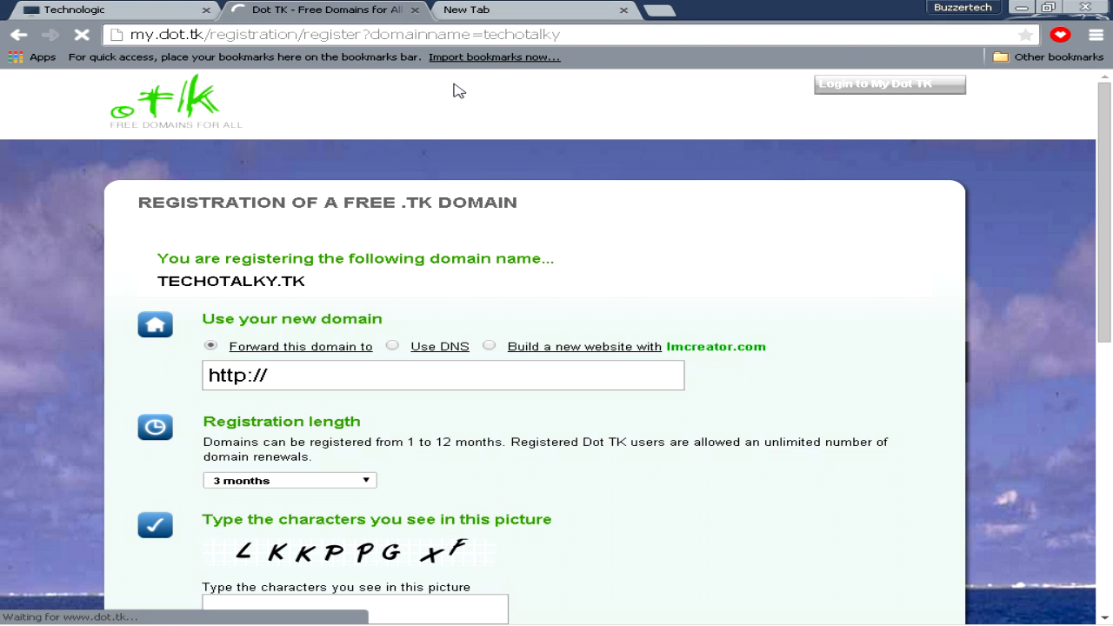
mouse_move(765, 476)
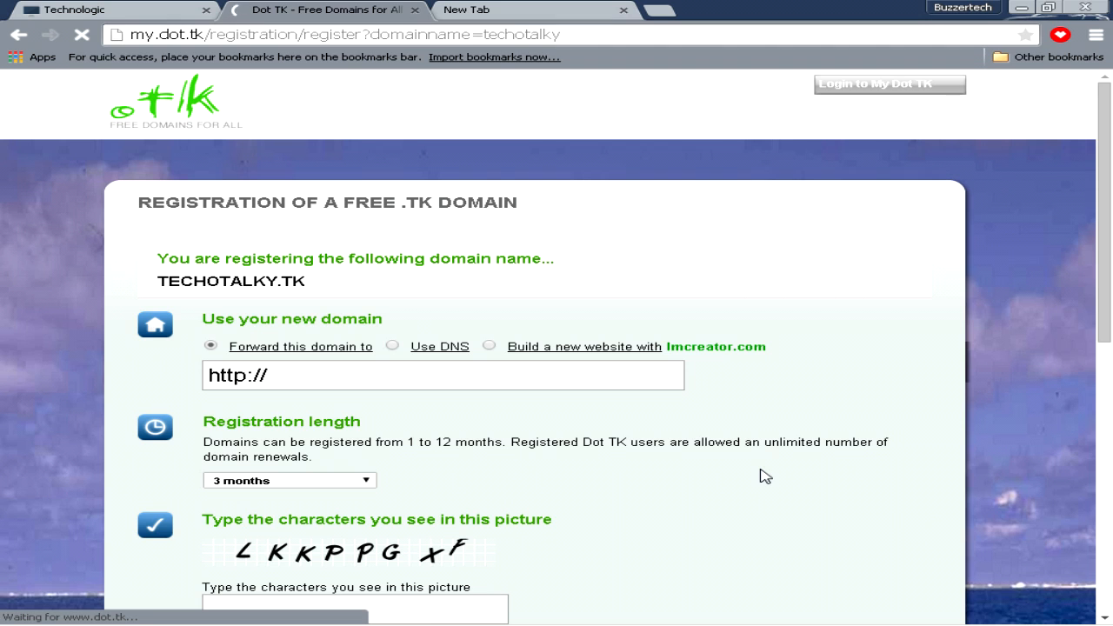
mouse_move(526, 254)
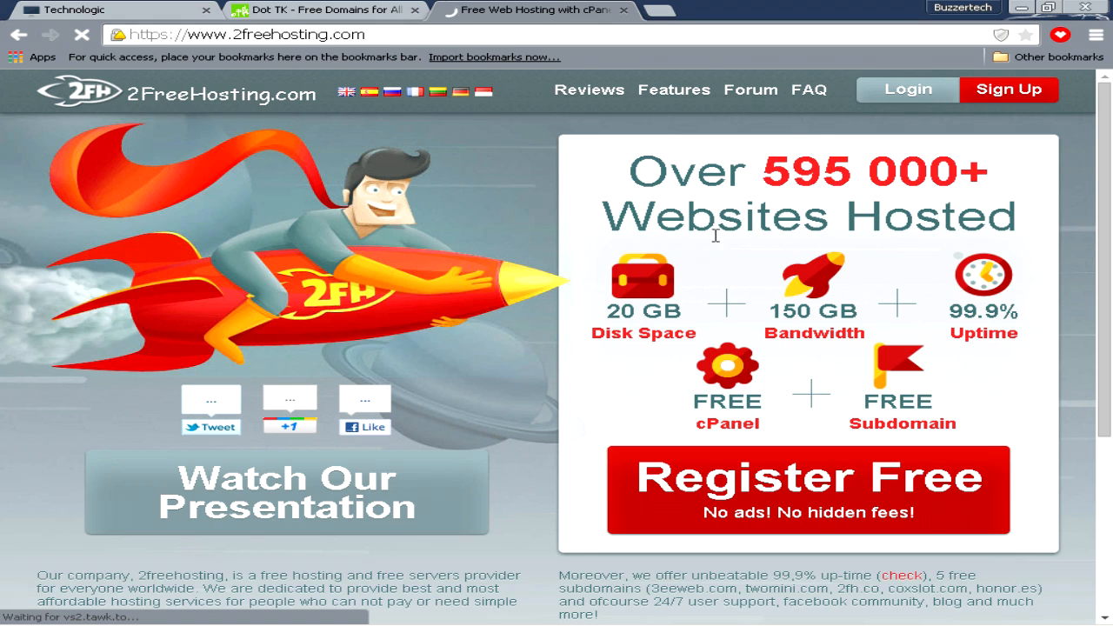
mouse_move(592, 267)
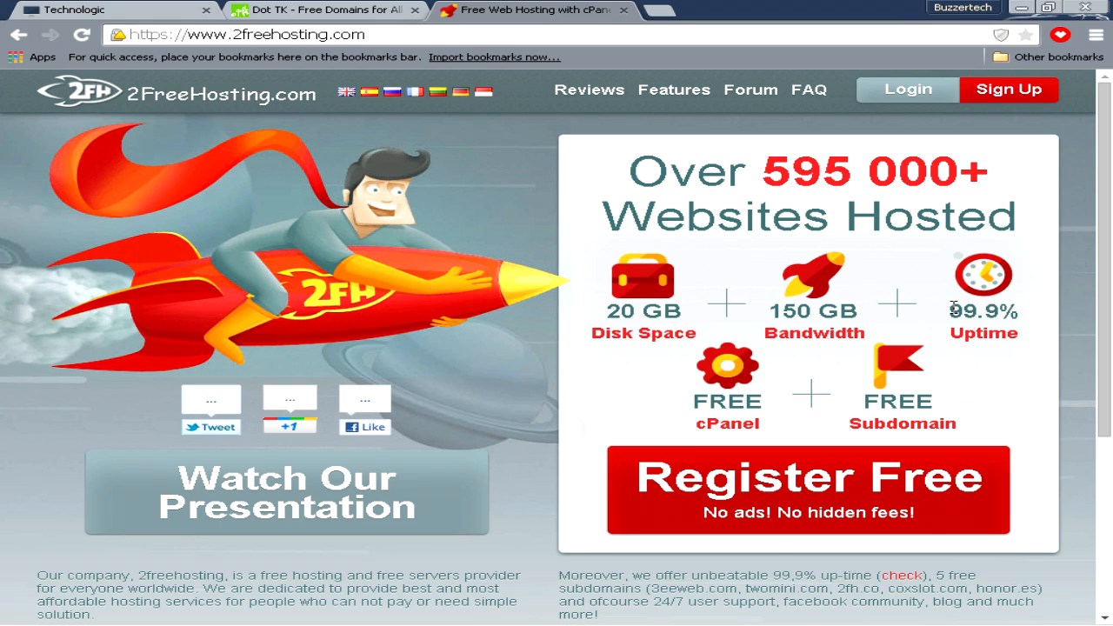
mouse_move(822, 408)
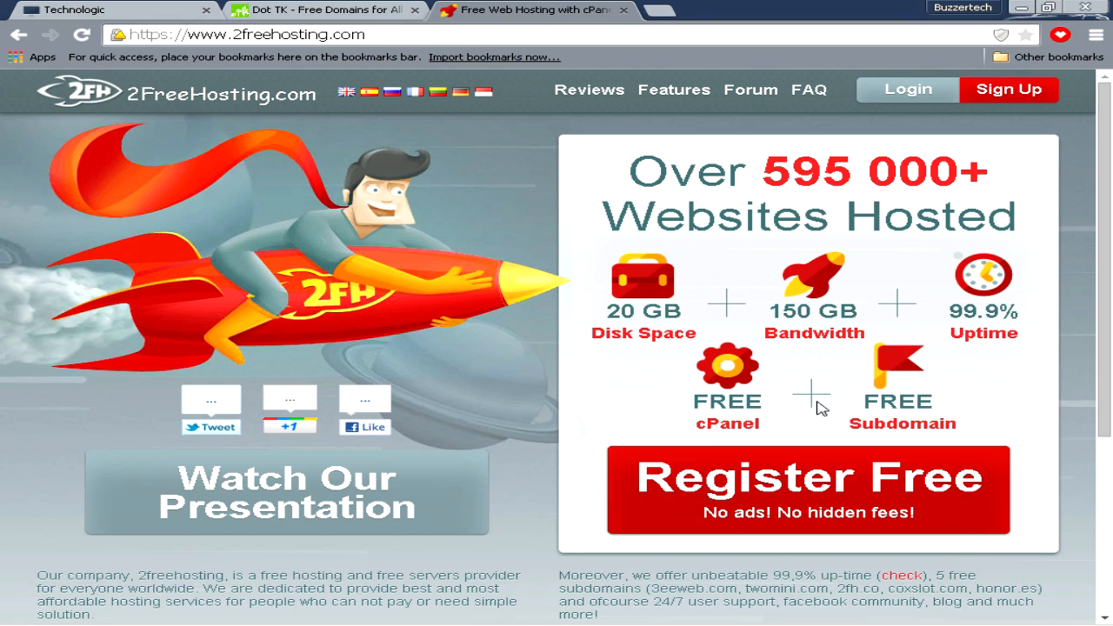
mouse_move(914, 389)
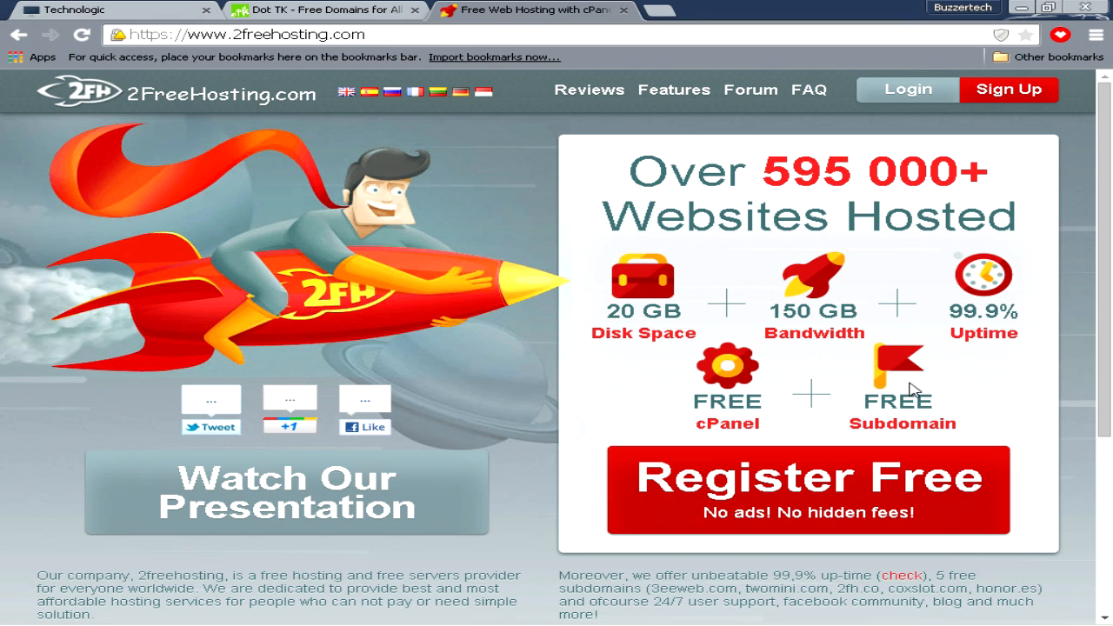
mouse_move(874, 390)
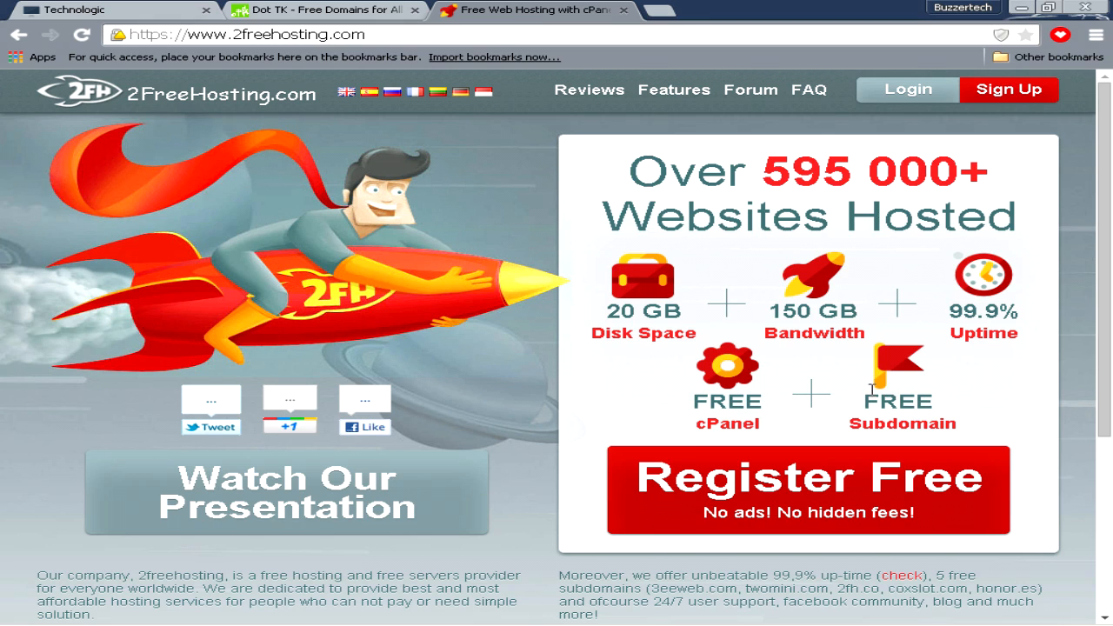
mouse_move(713, 280)
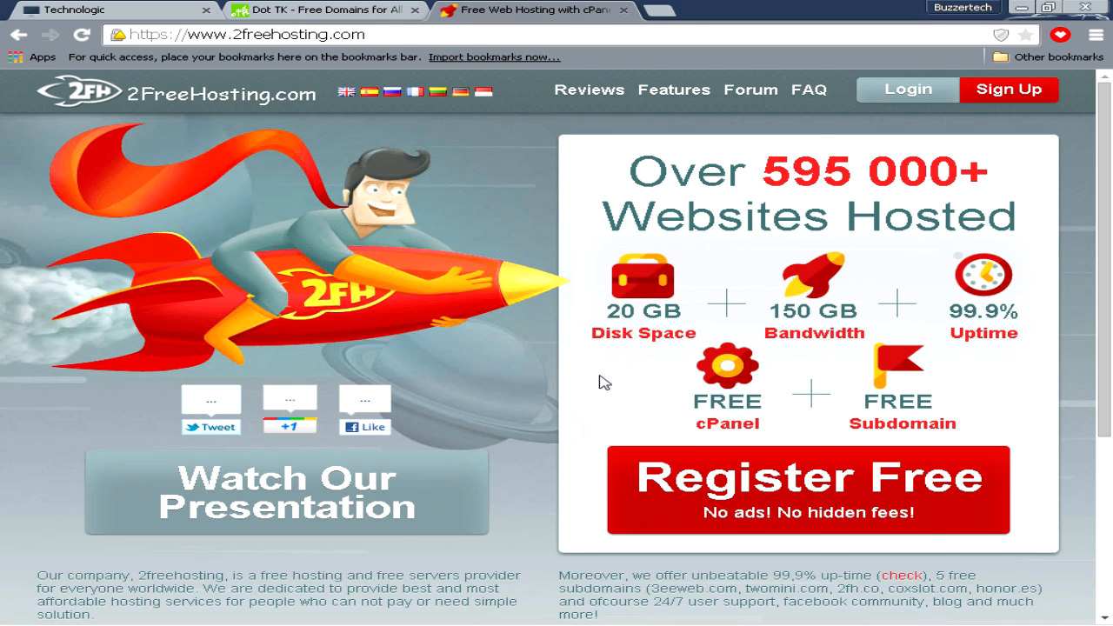
mouse_move(937, 318)
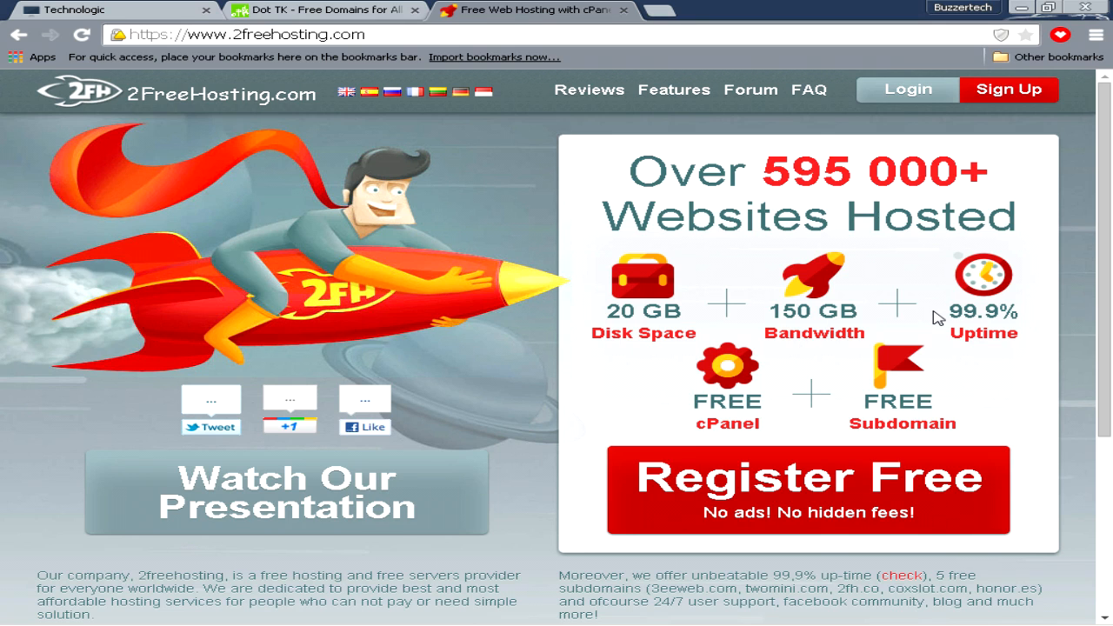
mouse_move(998, 347)
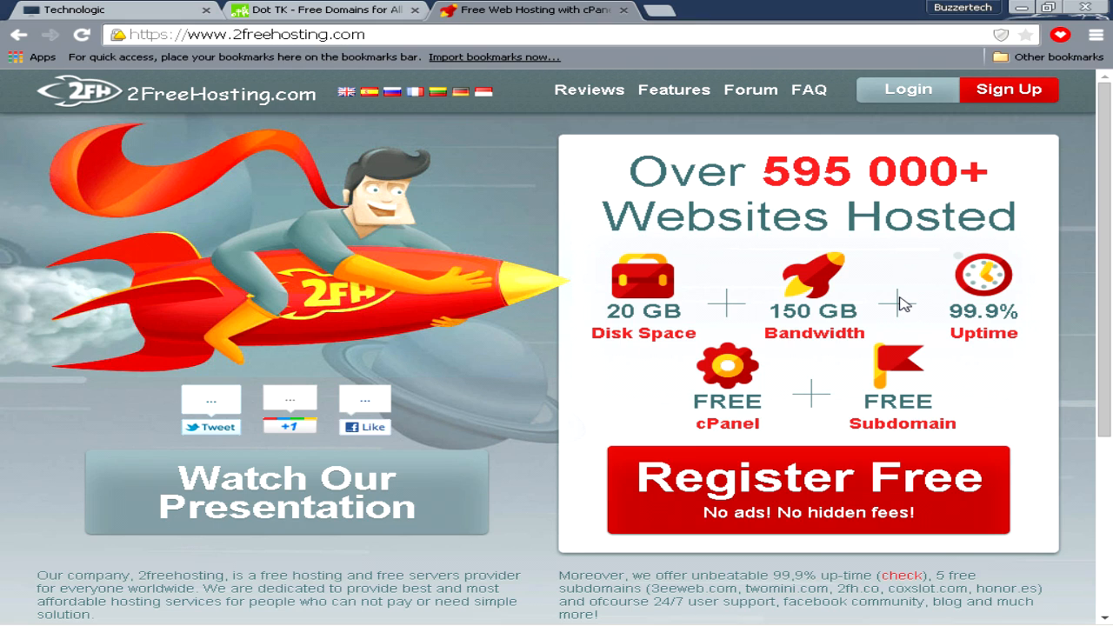
mouse_move(887, 316)
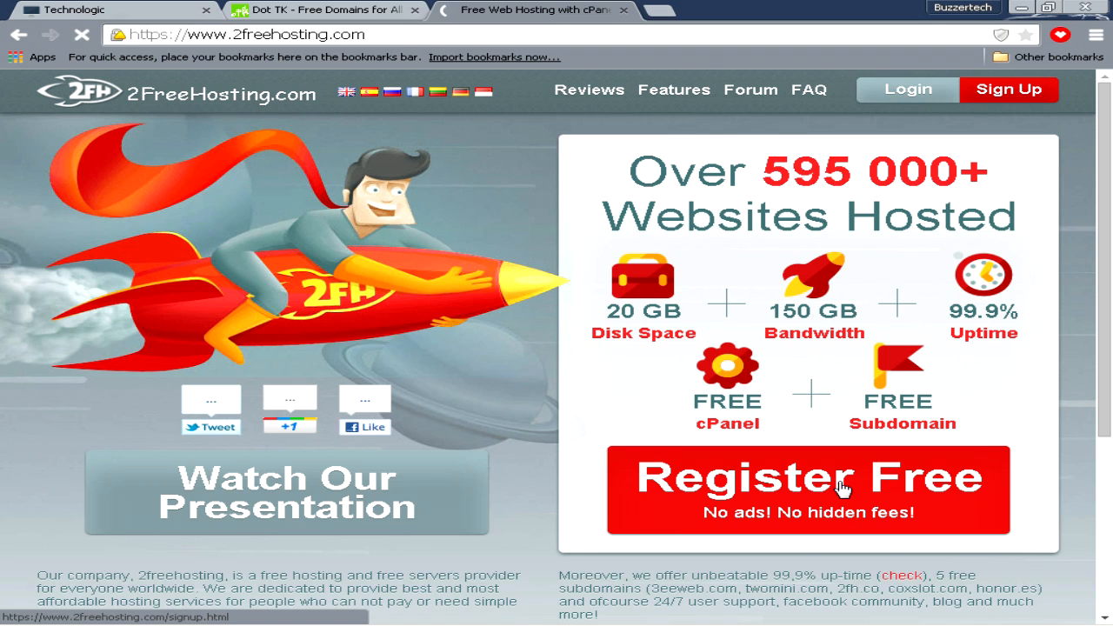
Open the 2FreeHosting sign-up form and begin entering the full name
left_click(807, 489)
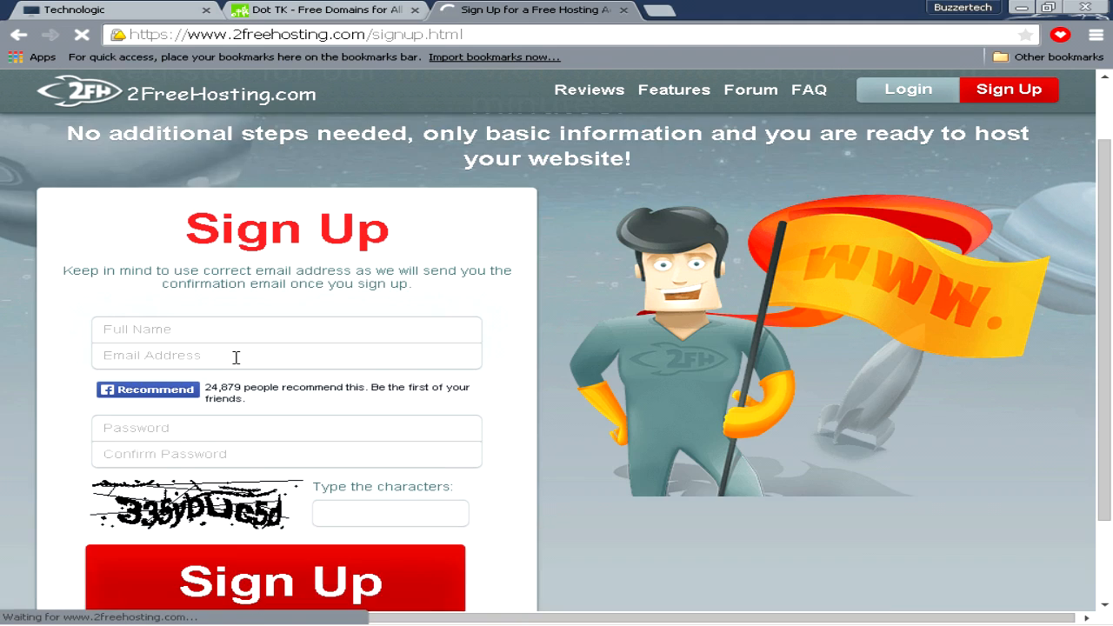
scroll("down", 3)
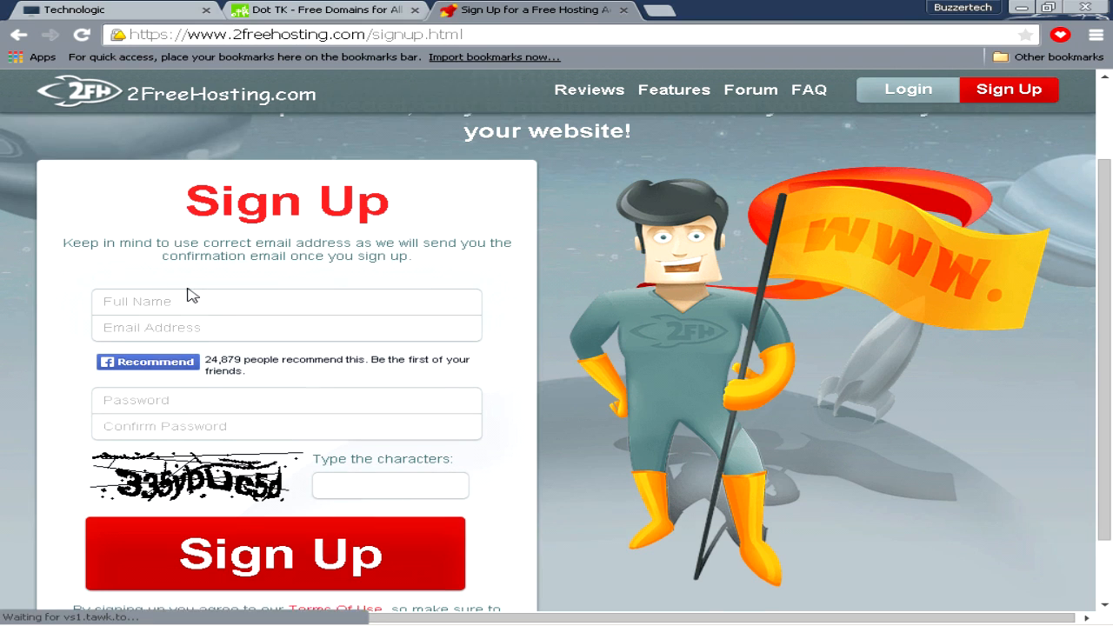
left_click(274, 554)
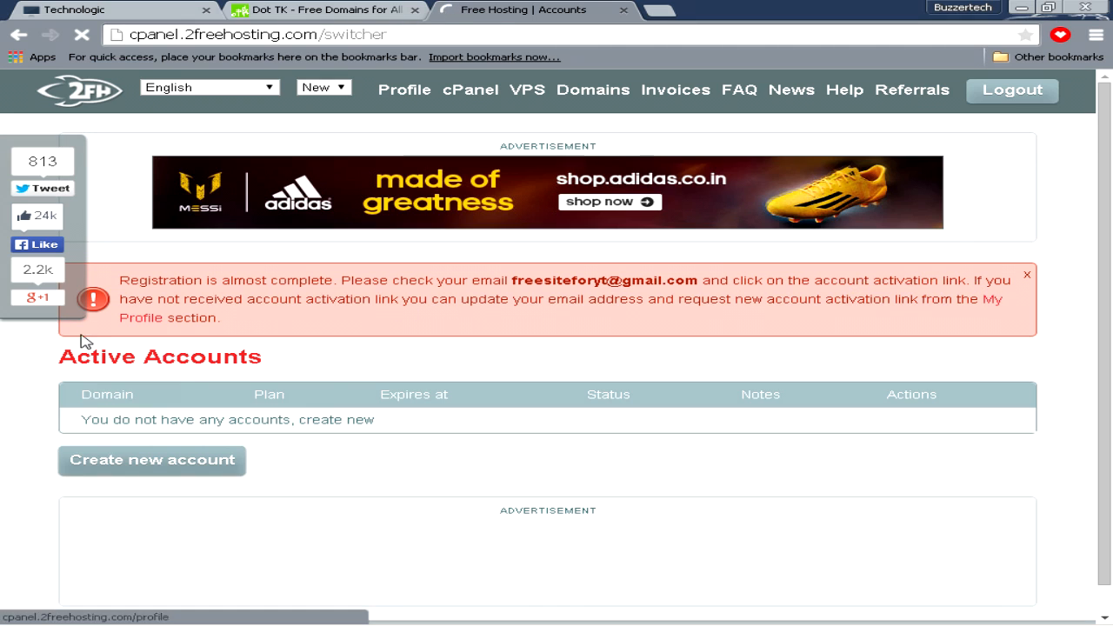
mouse_move(477, 311)
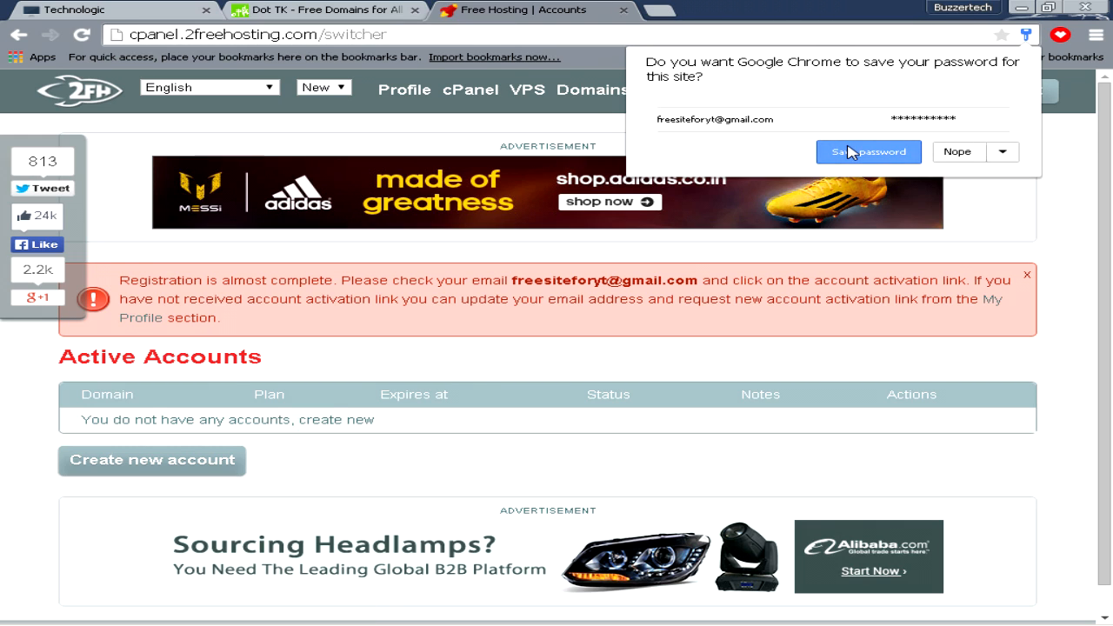
Save the login password in Chrome and follow the account activation link
left_click(868, 152)
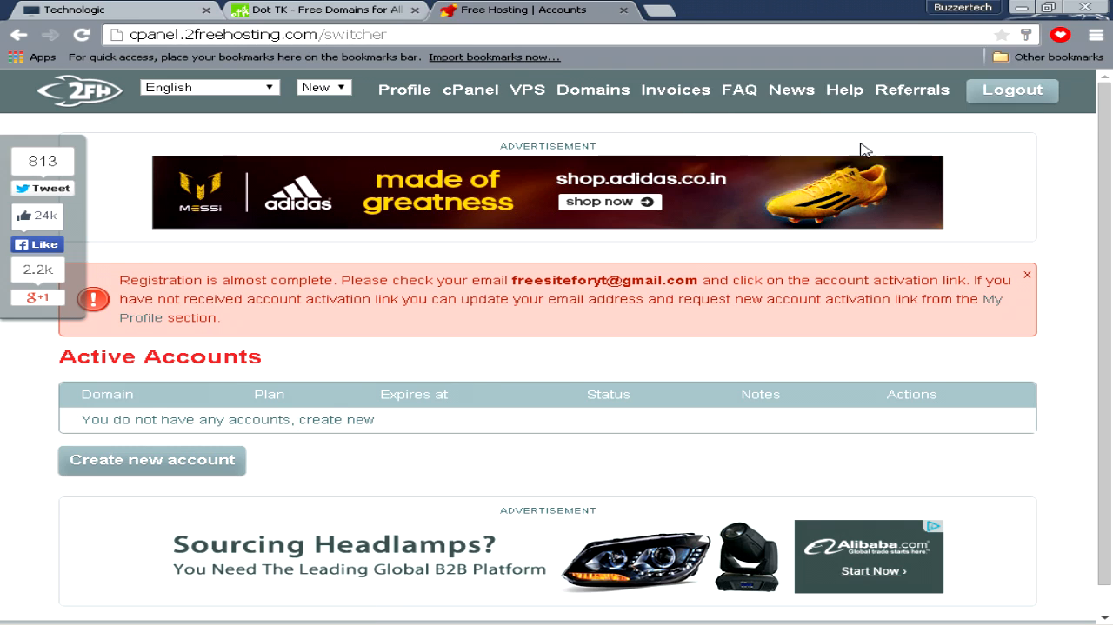
left_click(151, 460)
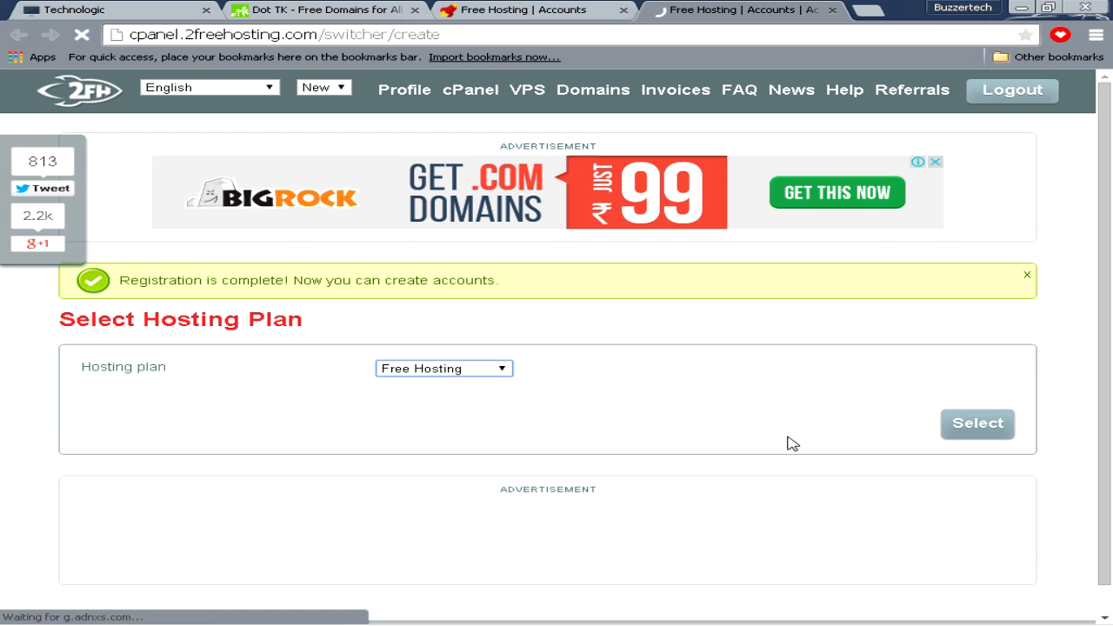
Select the Free Hosting plan and choose the Domain option on the new account form
left_click(978, 423)
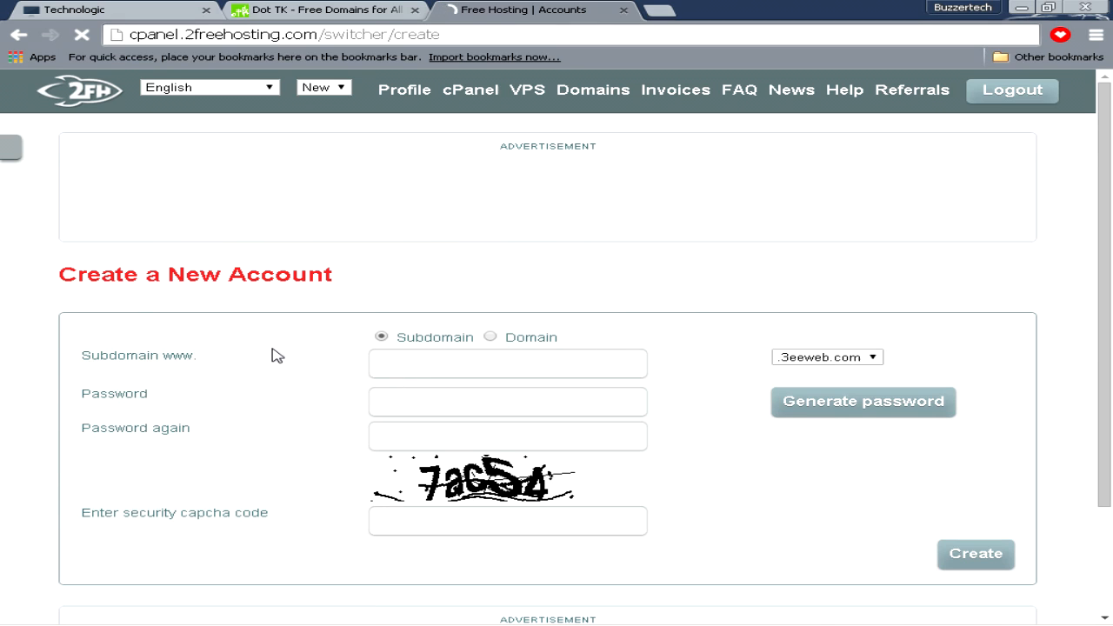
left_click(322, 10)
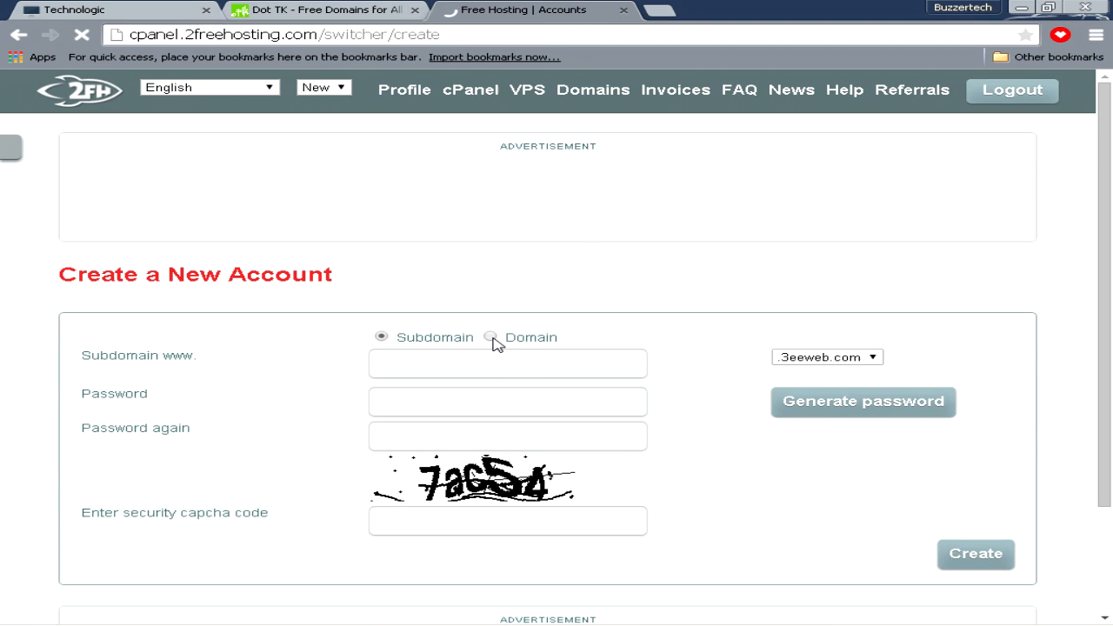
left_click(492, 337)
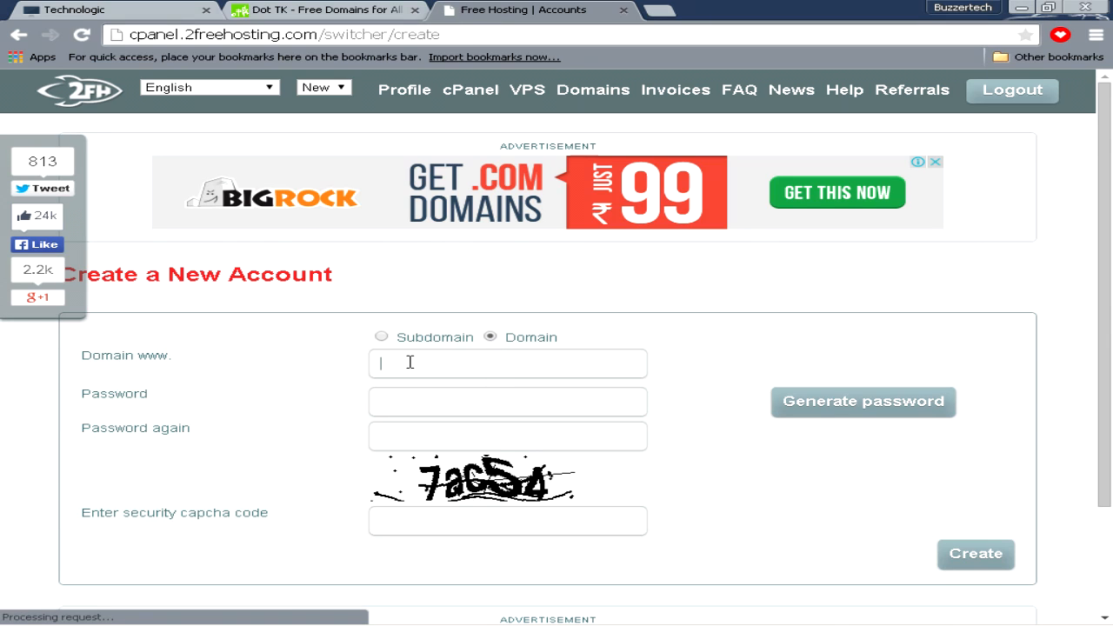
Copy TECHOTALKY.TK from Dot TK into the 2FreeHosting account's Domain field
left_click(327, 10)
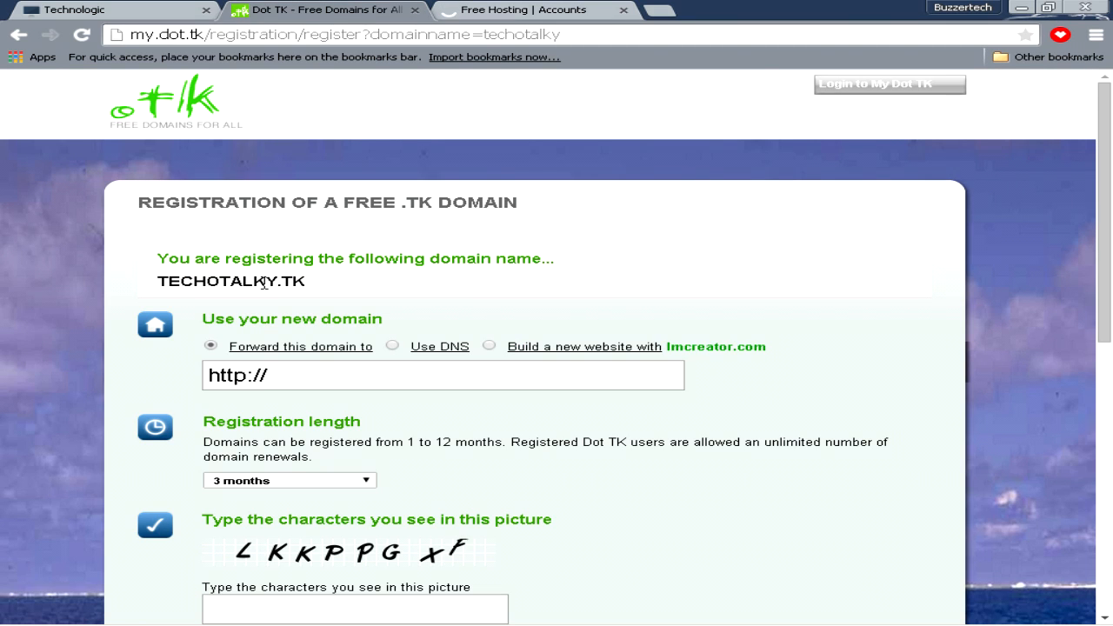
double_click(231, 281)
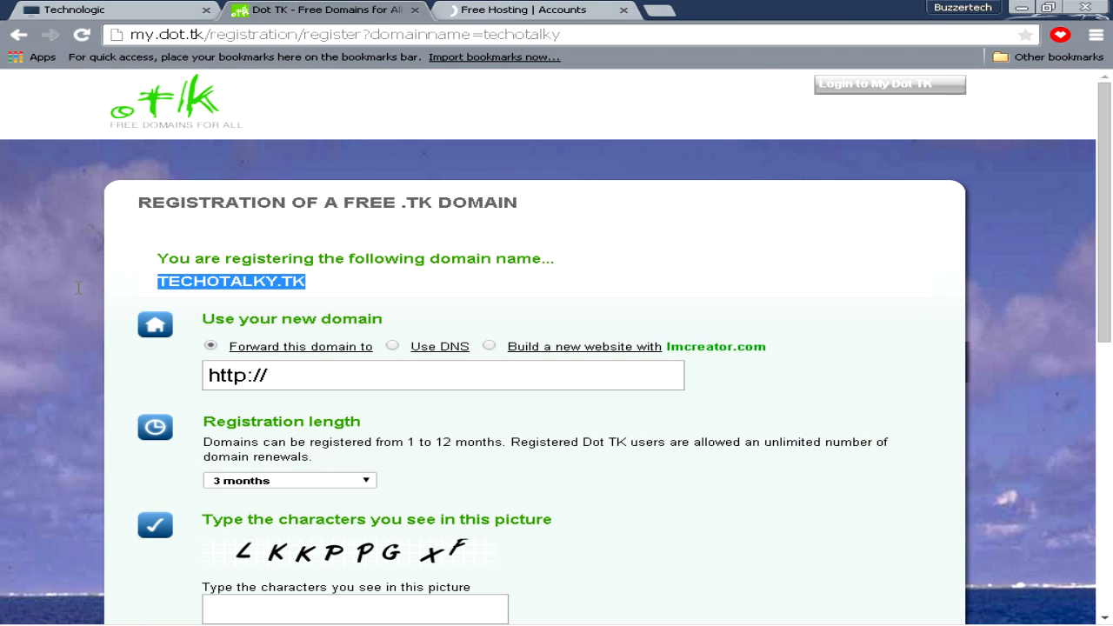
left_click(522, 10)
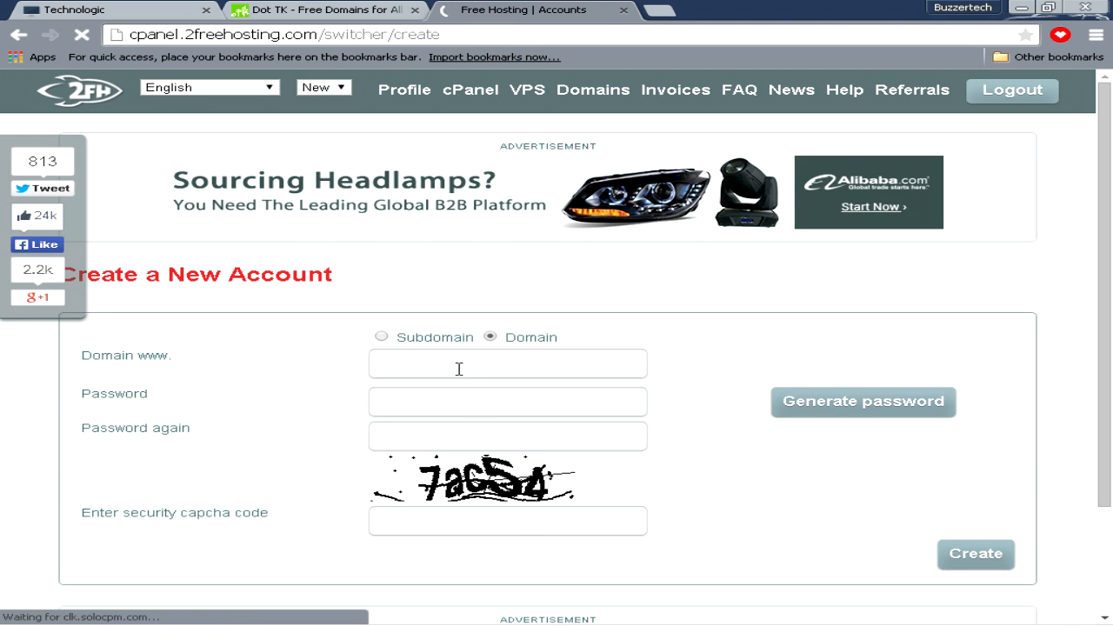
type("TECHOTALKY.TK")
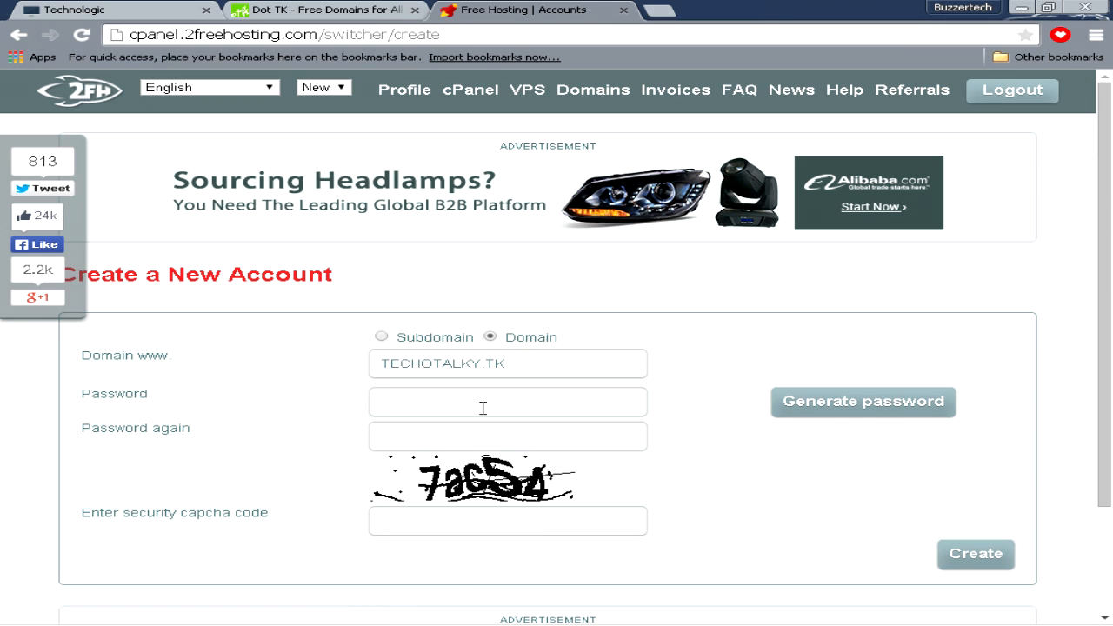
left_click(975, 554)
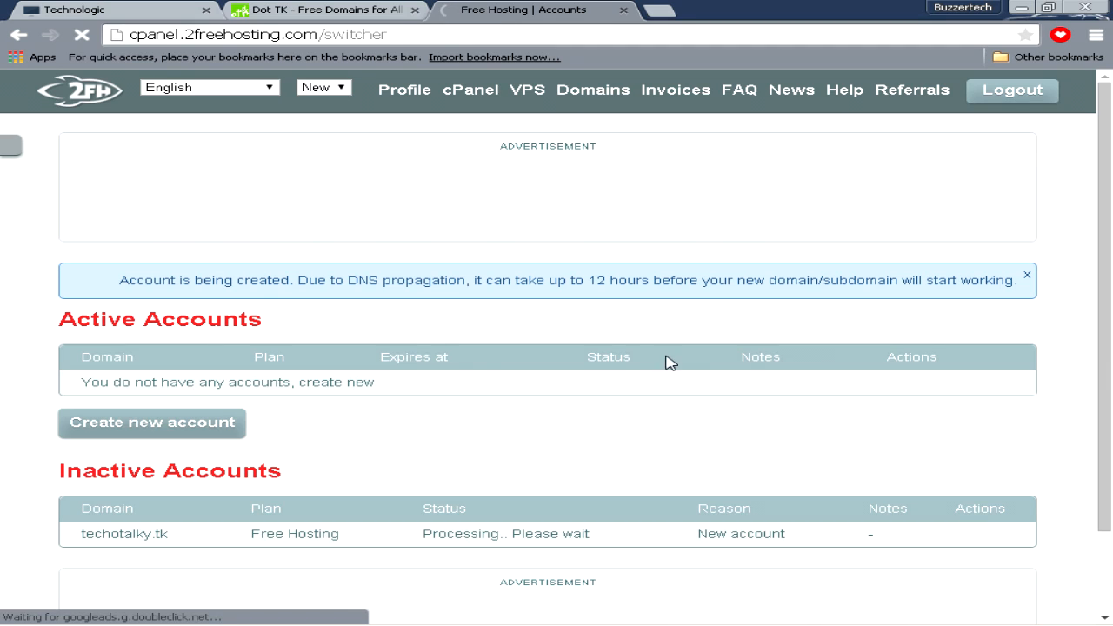
mouse_move(445, 298)
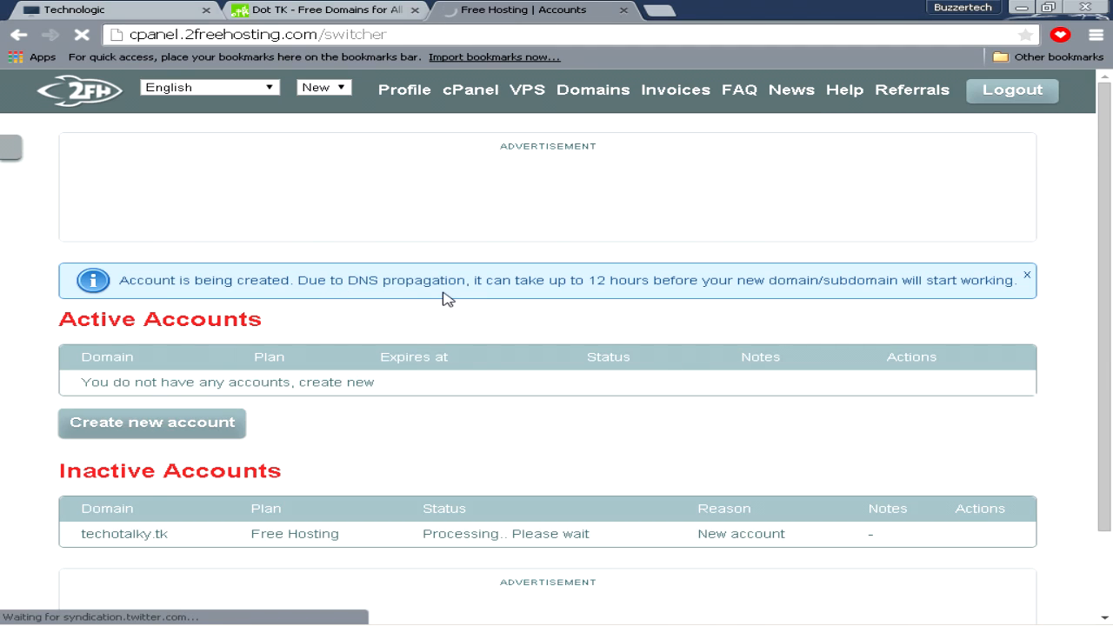
mouse_move(621, 290)
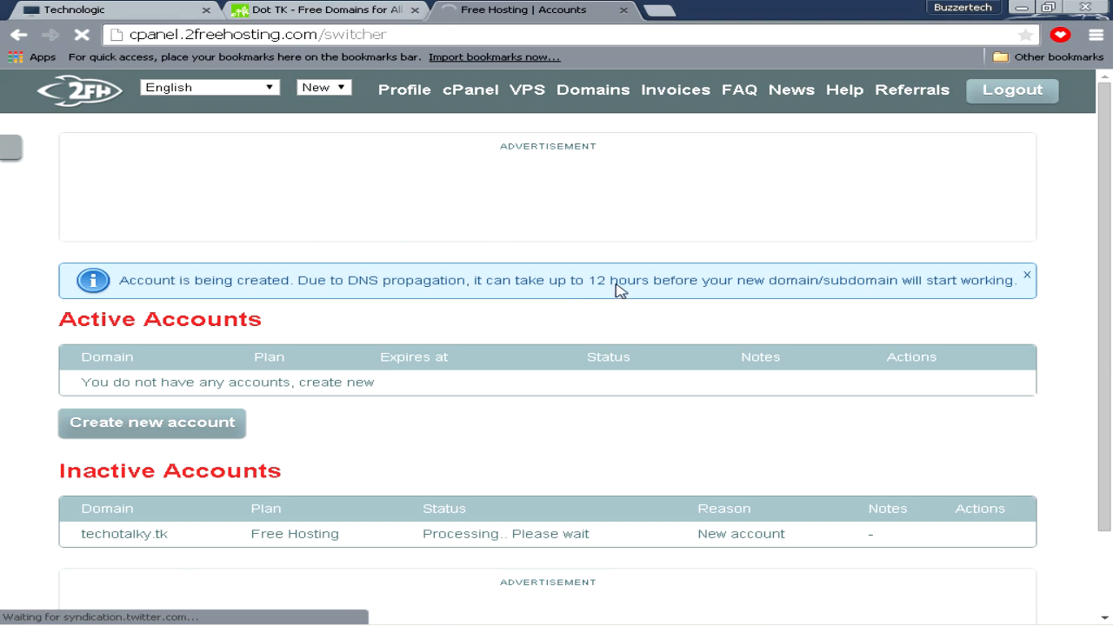
mouse_move(826, 290)
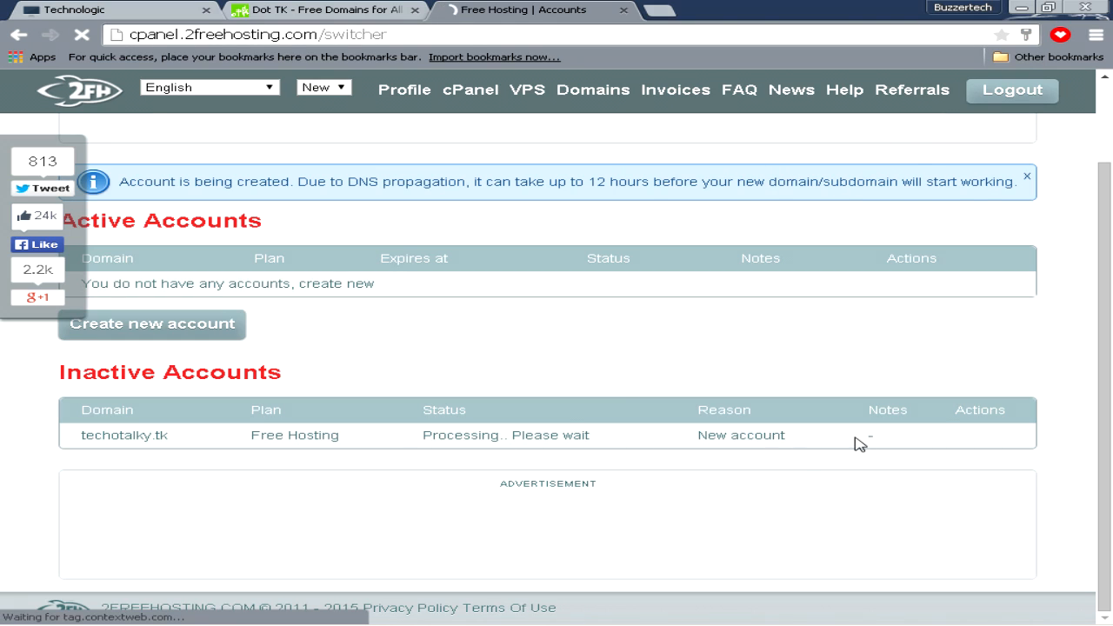
mouse_move(109, 383)
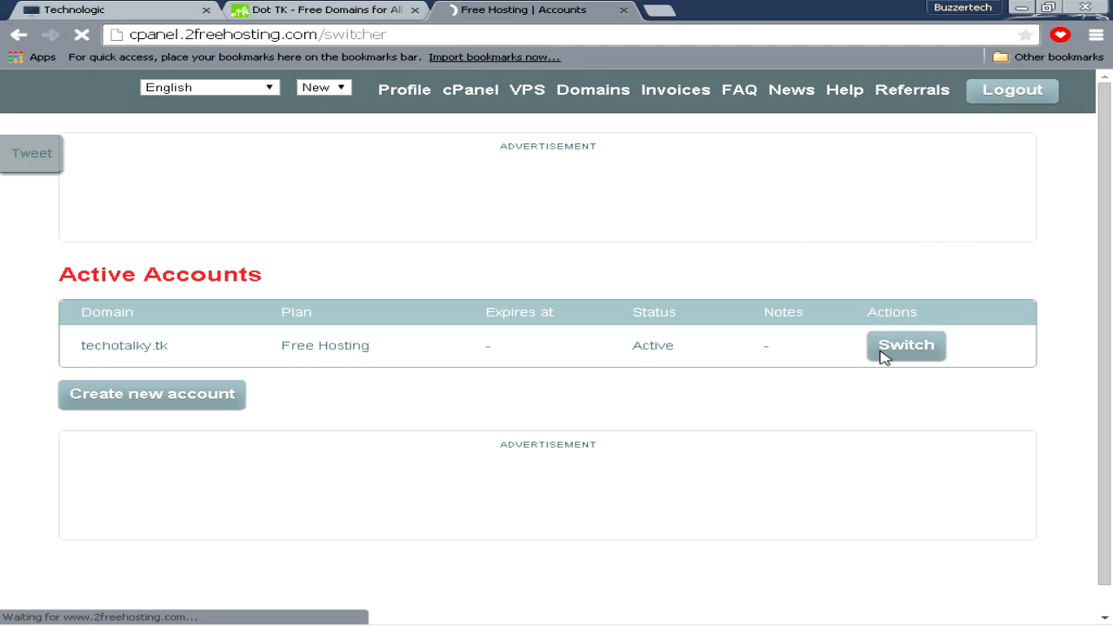
Switch into the techotalky.tk hosting account to reach its dashboard
left_click(906, 345)
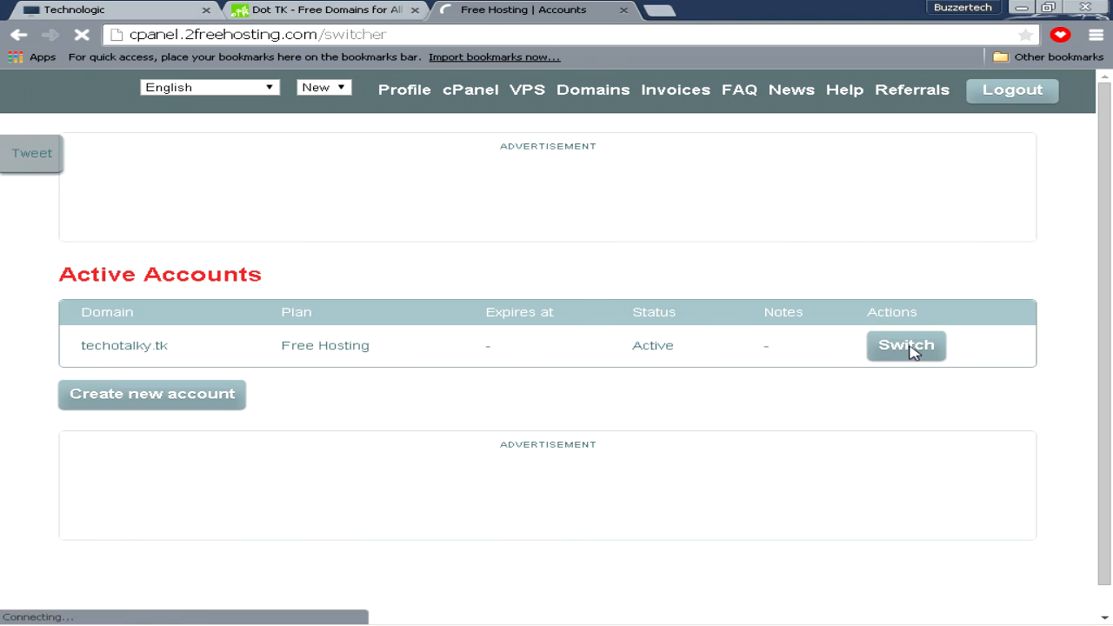
left_click(906, 346)
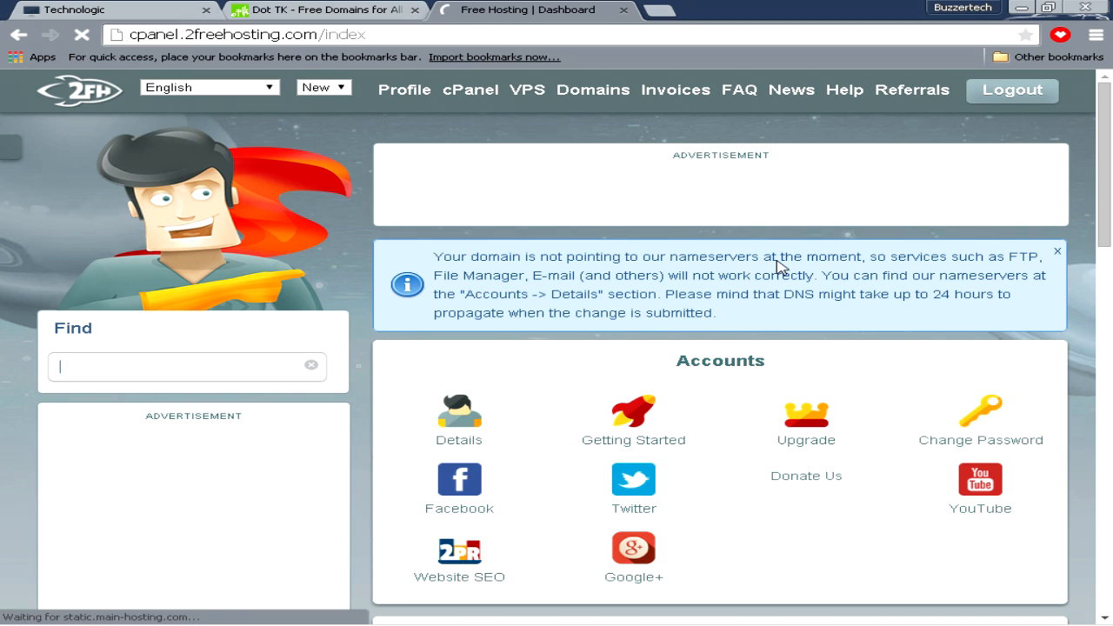
mouse_move(944, 262)
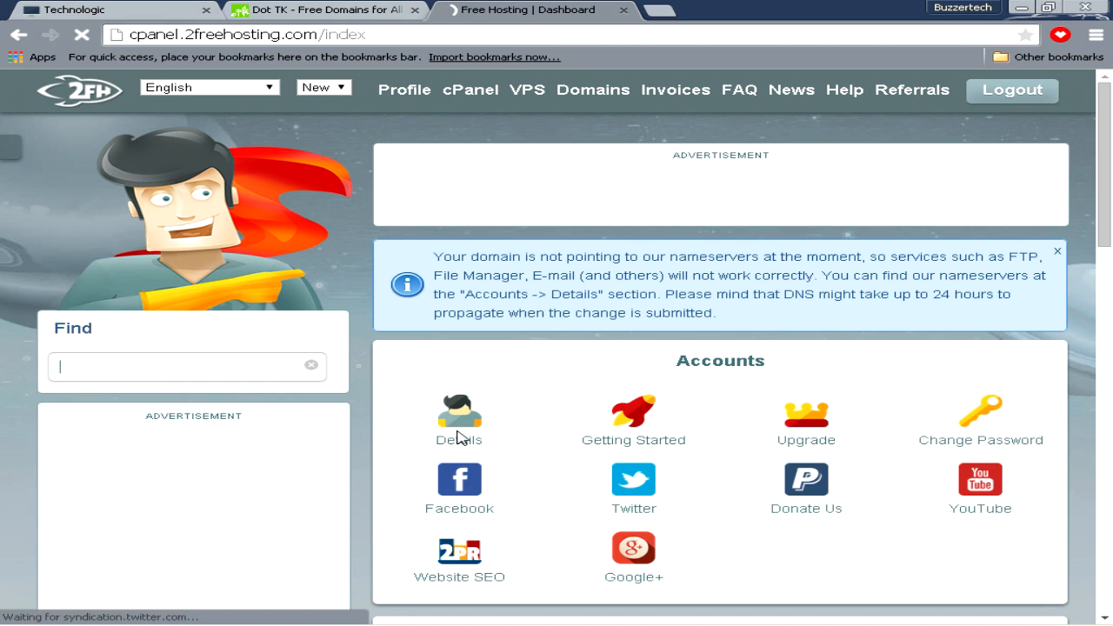
View the account's four nameservers in Details, then return to the Dot TK tab
left_click(460, 414)
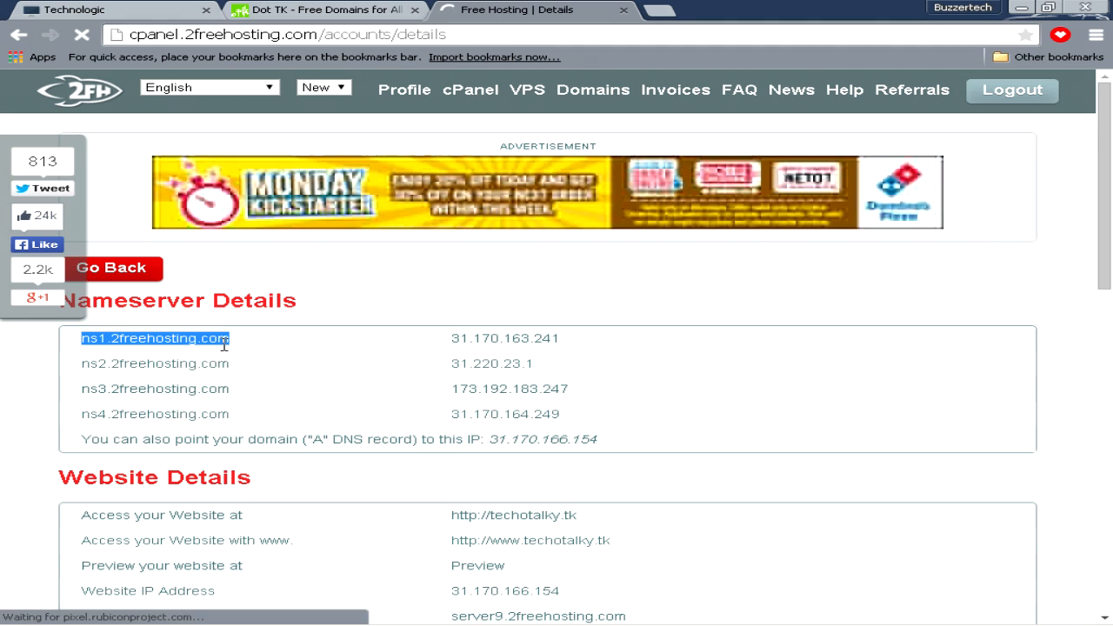
left_click(322, 9)
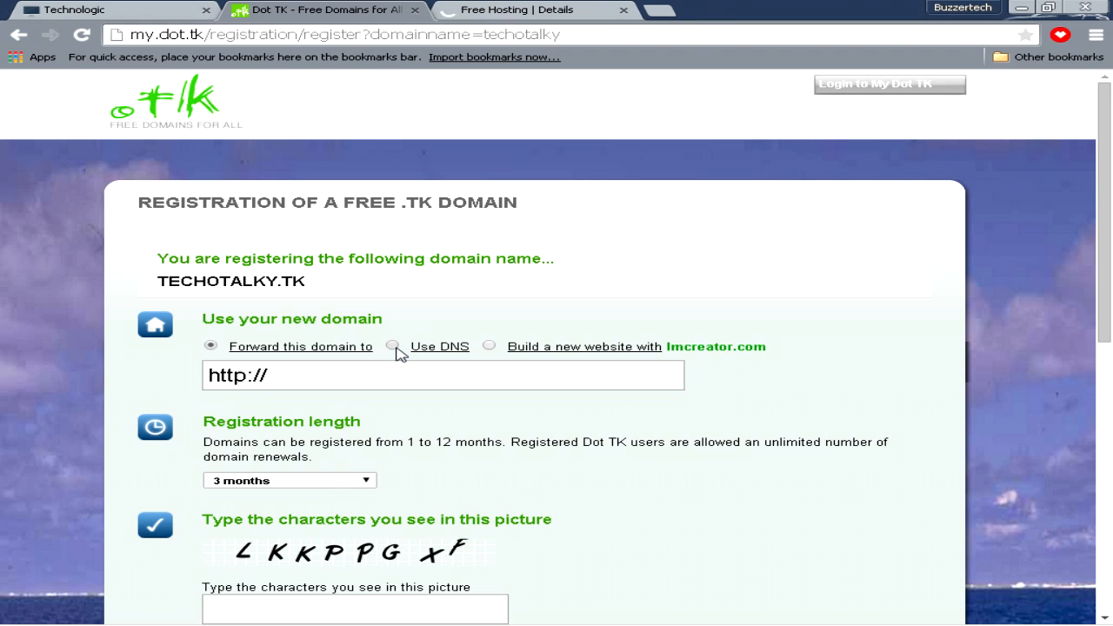
Set TECHOTALKY.TK to use DNS with your own nameservers instead of forwarding
left_click(392, 346)
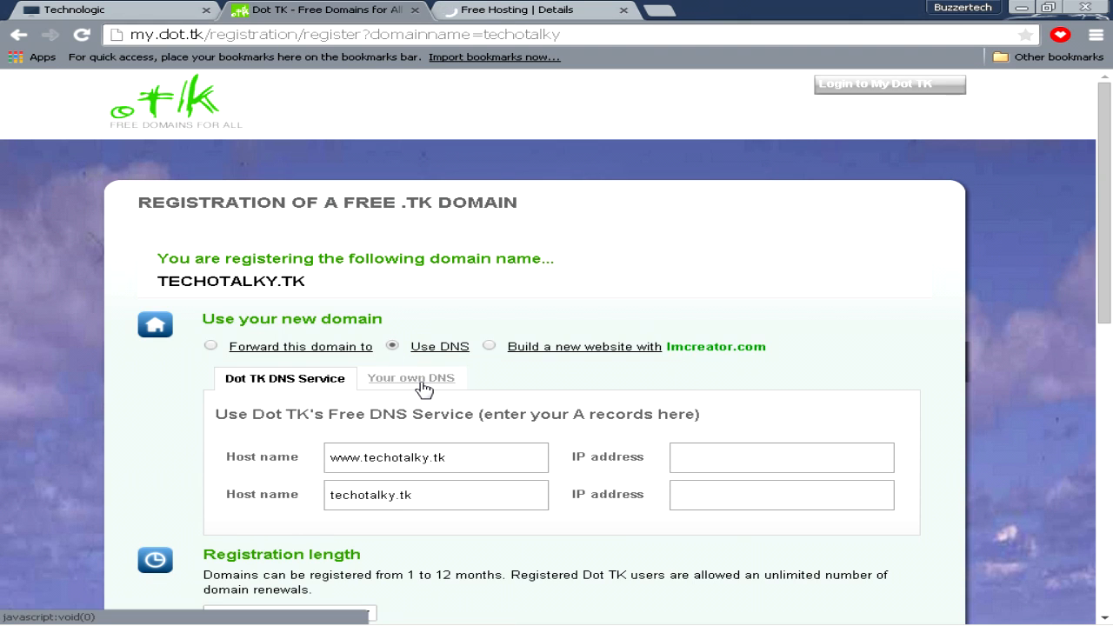
left_click(410, 378)
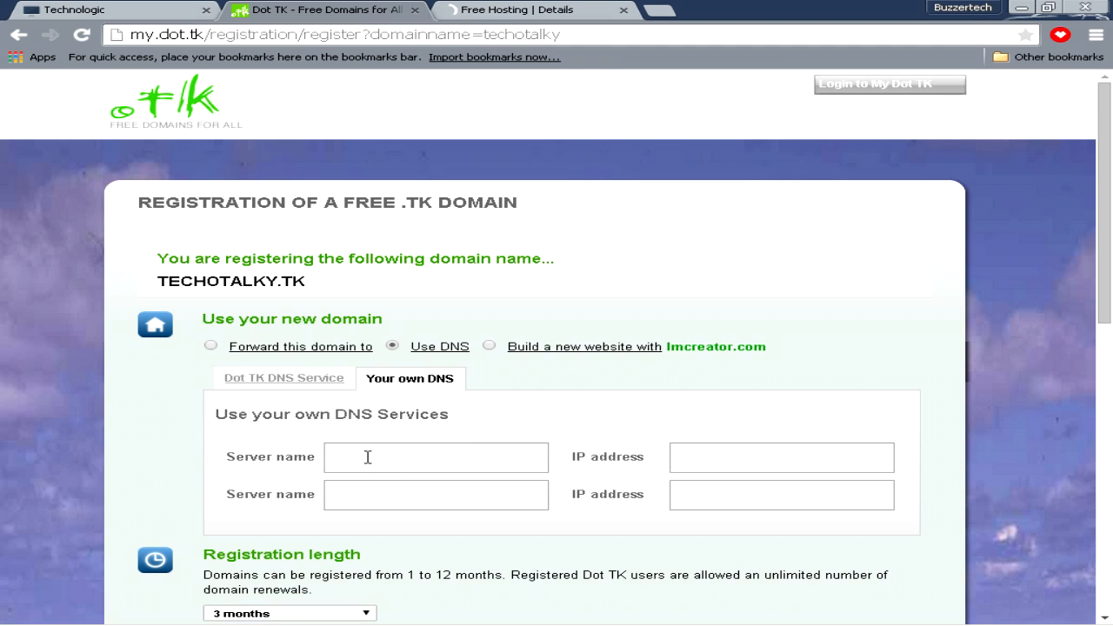
type("TECHOTALKY.TK")
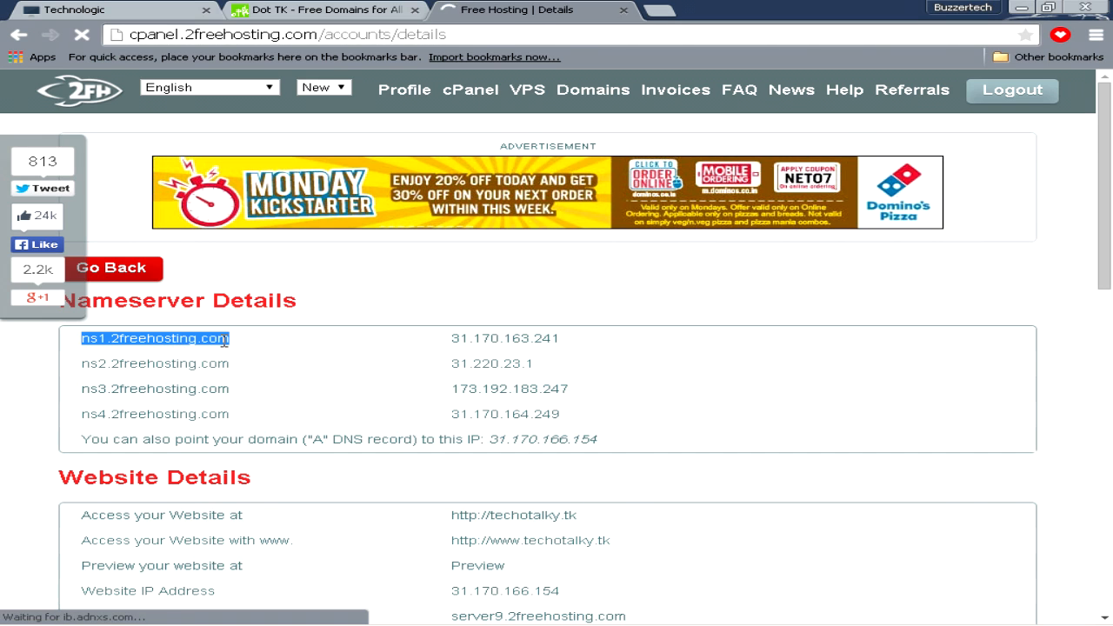
Enter ns1.2freehosting.com and ns2.2freehosting.com as the two server names
left_click(326, 9)
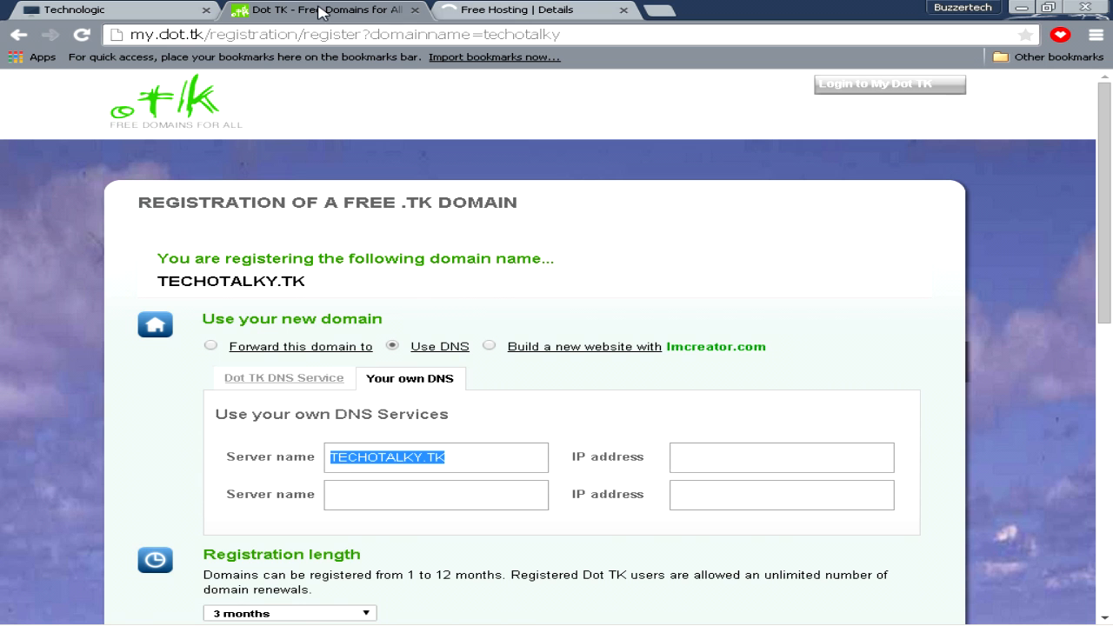
type("ns1.2freehosting.com")
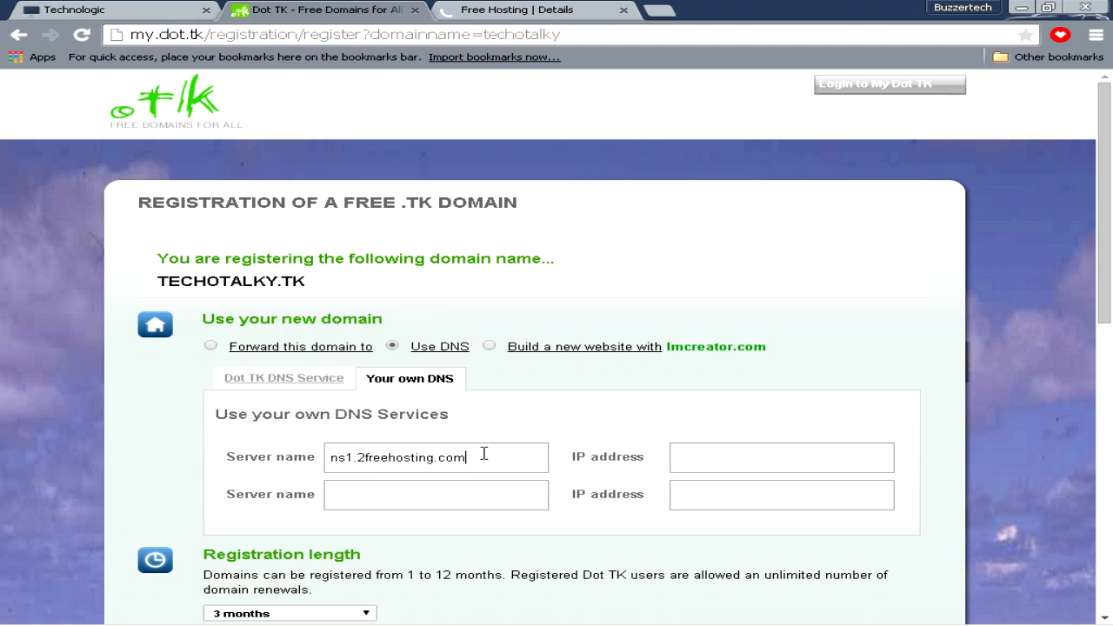
left_click(531, 10)
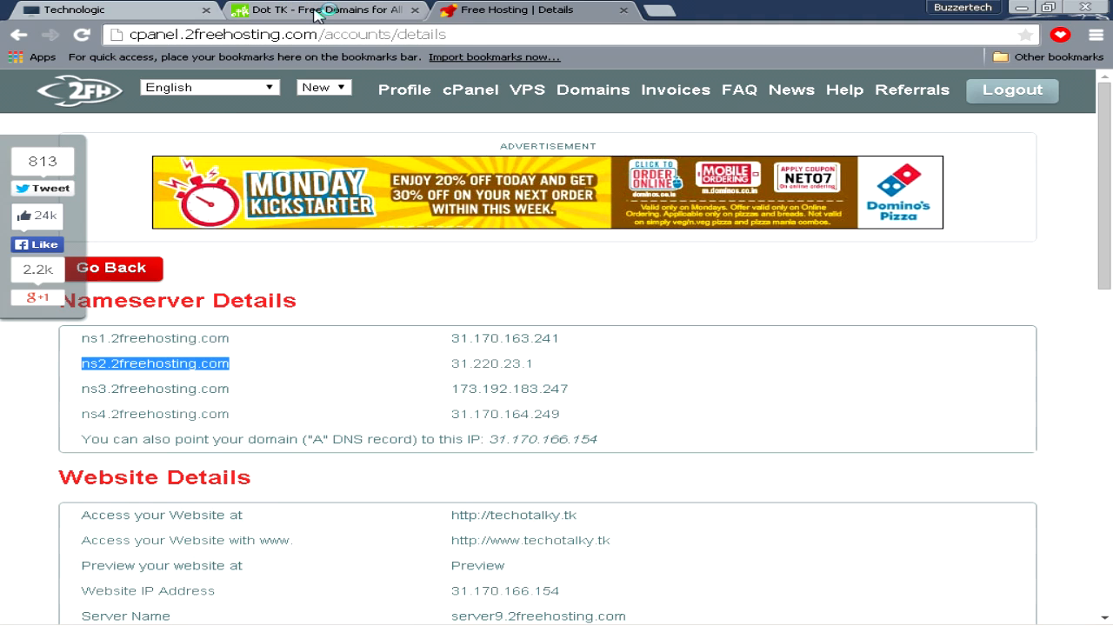
left_click(326, 10)
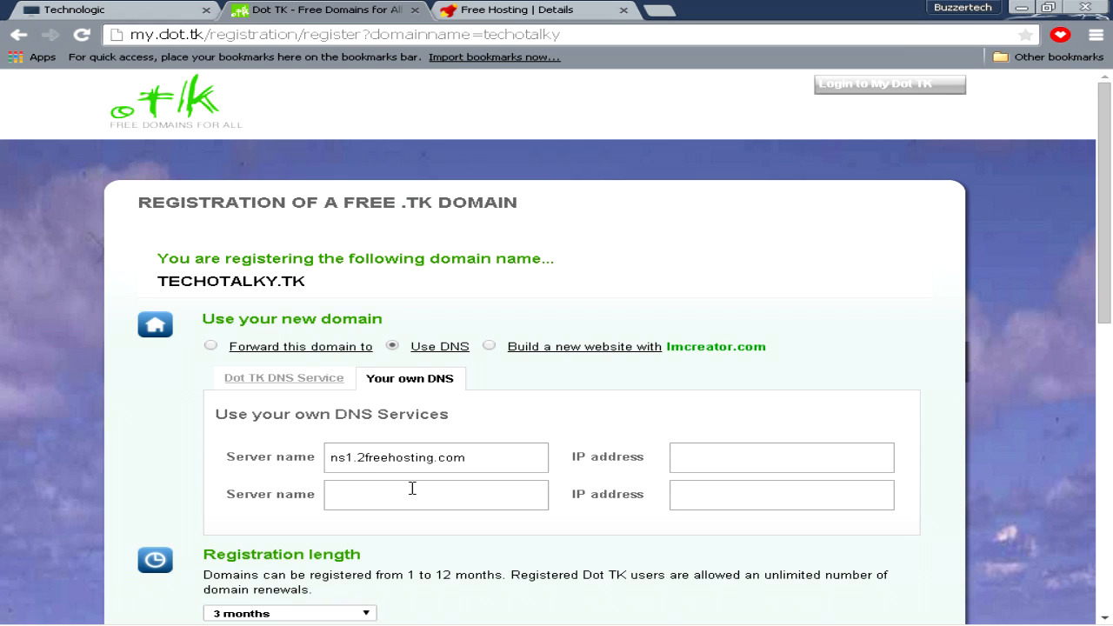
type("ns2.2freehosting.com")
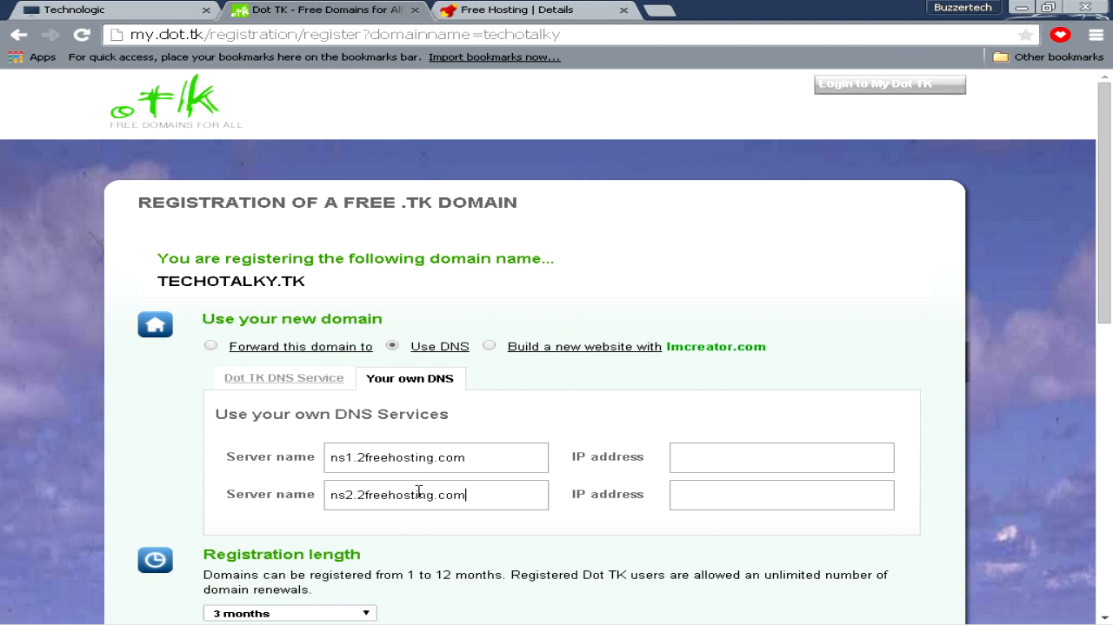
mouse_move(551, 530)
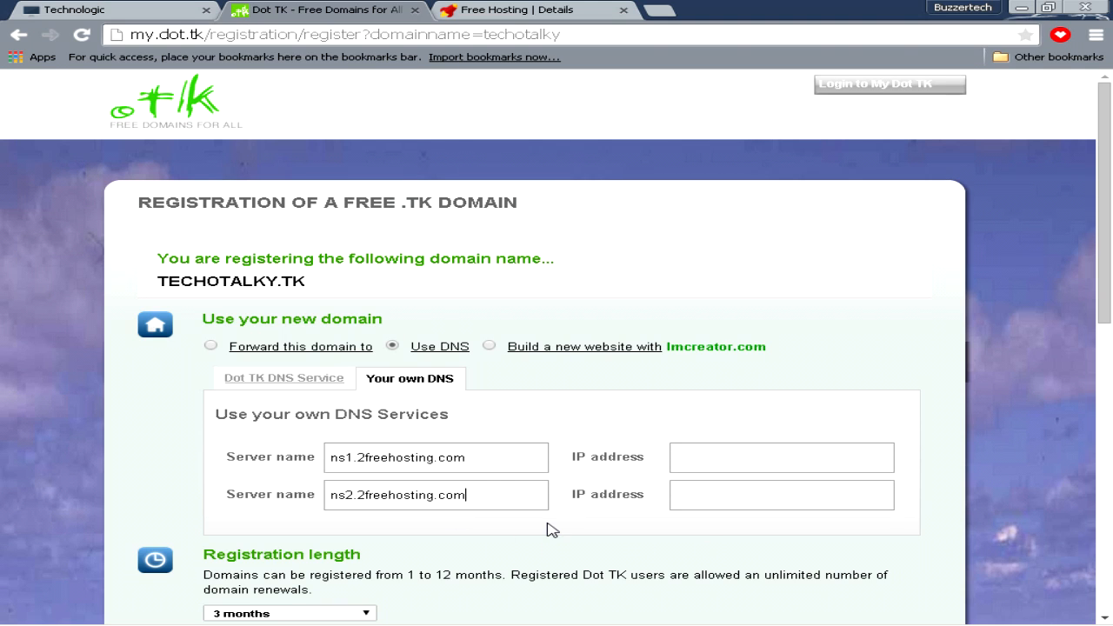
Set TECHOTALKY.TK registration length to 12 months and enter captcha characters LKKPPGXF
scroll("down", 3)
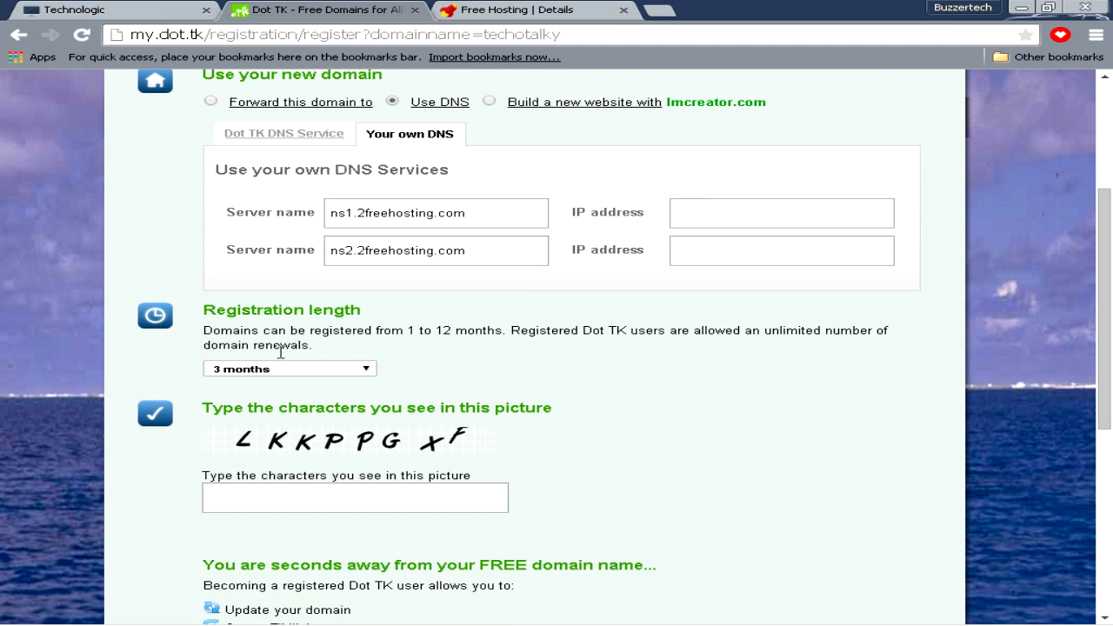
left_click(289, 368)
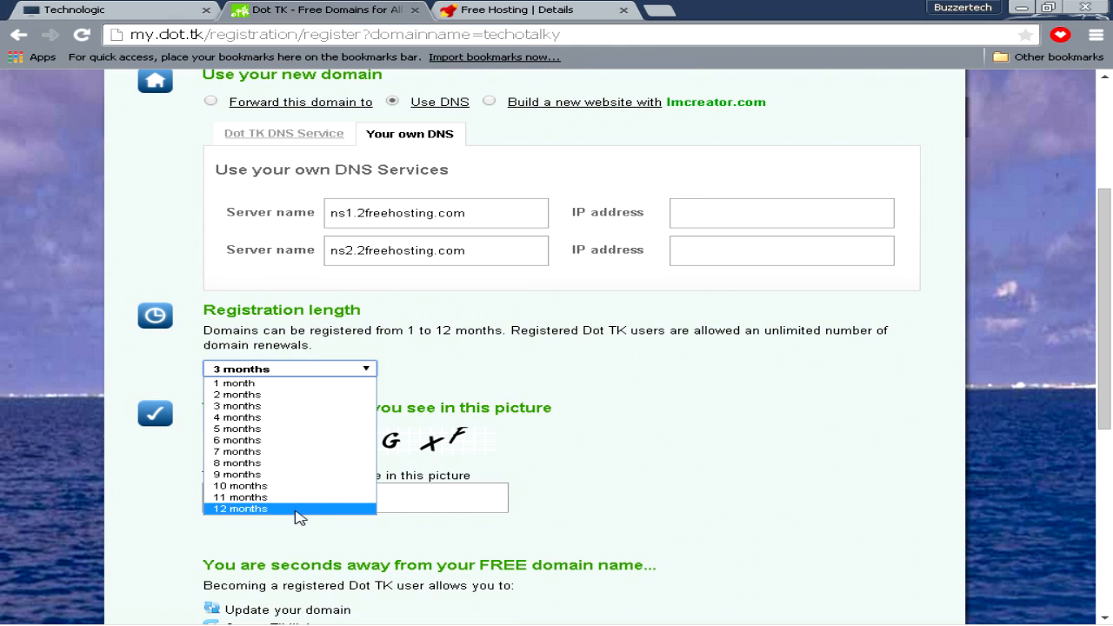
left_click(239, 509)
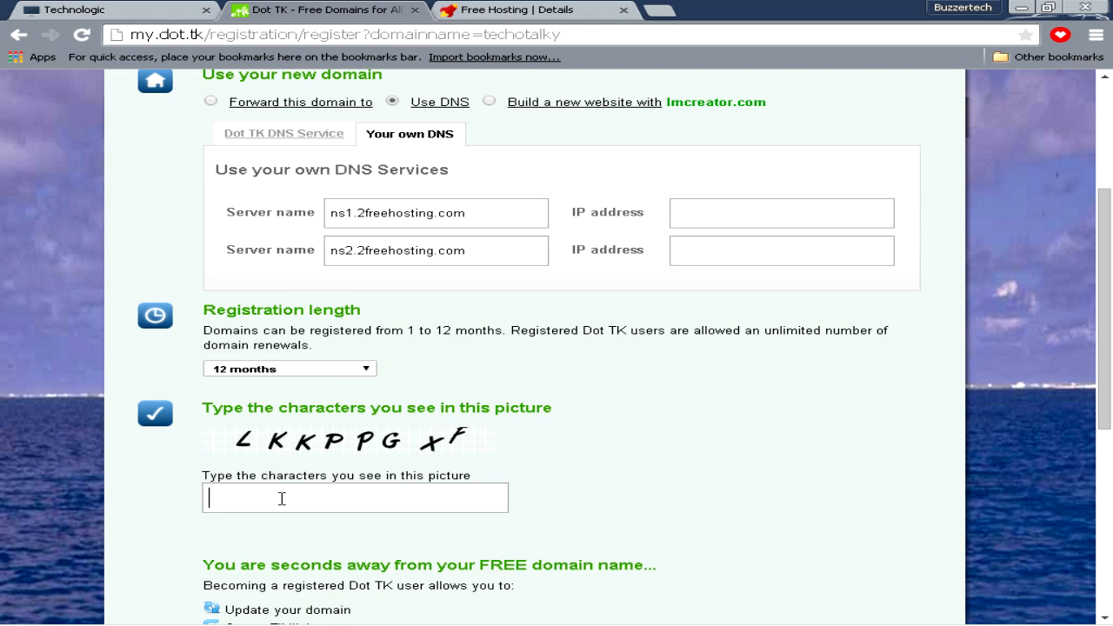
type("LKK")
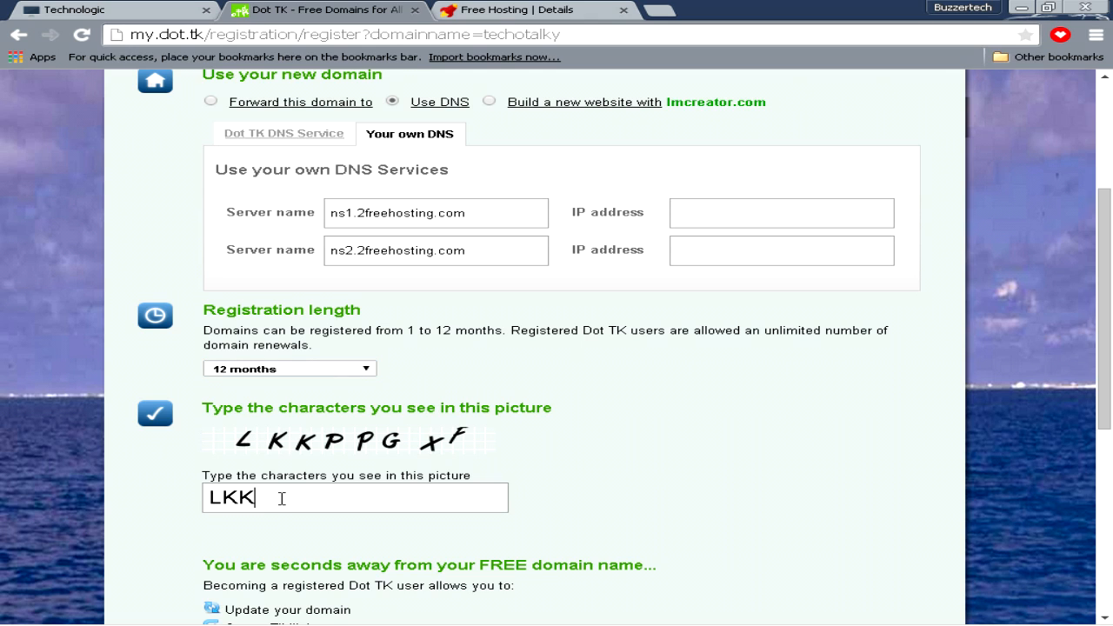
type("PP")
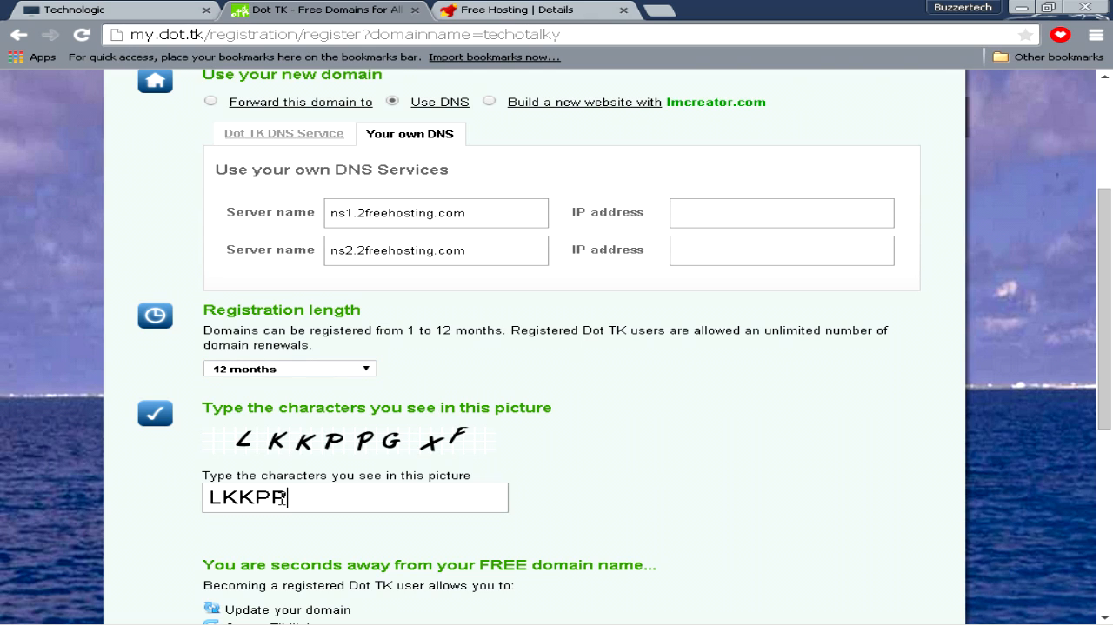
type("GXF")
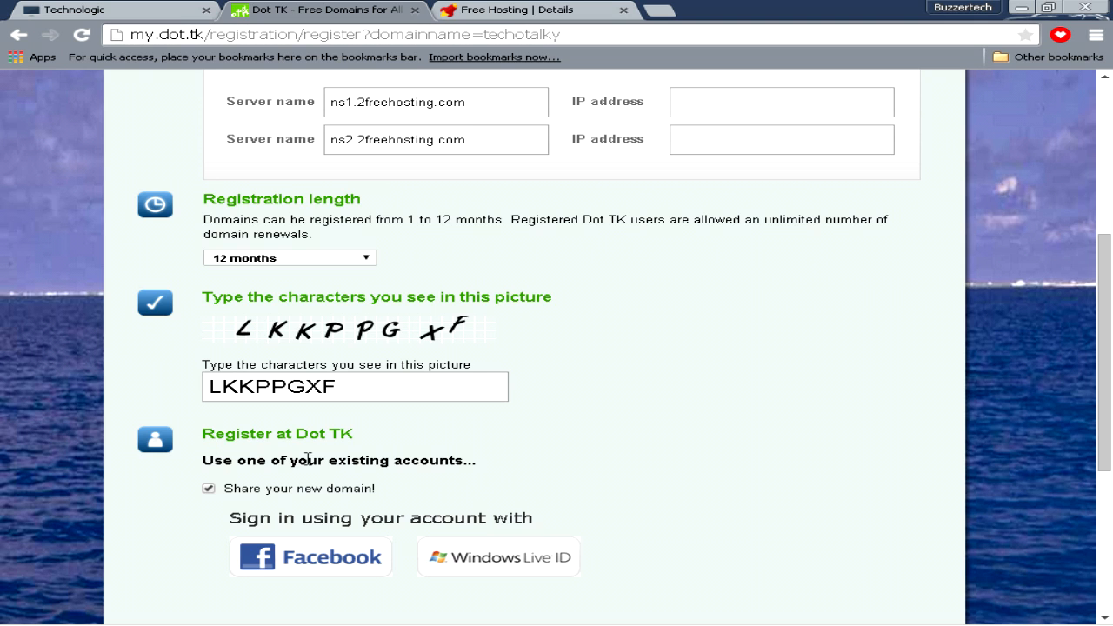
Sign in with the existing Dot TK account to register TECHOTALKY.TK
scroll("down", 3)
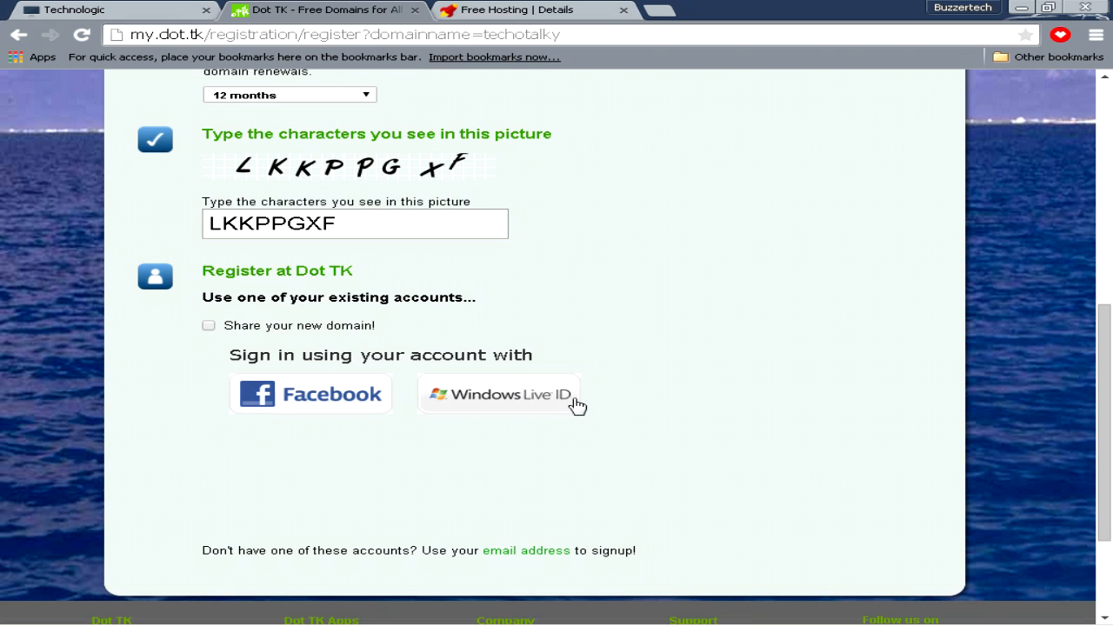
mouse_move(535, 548)
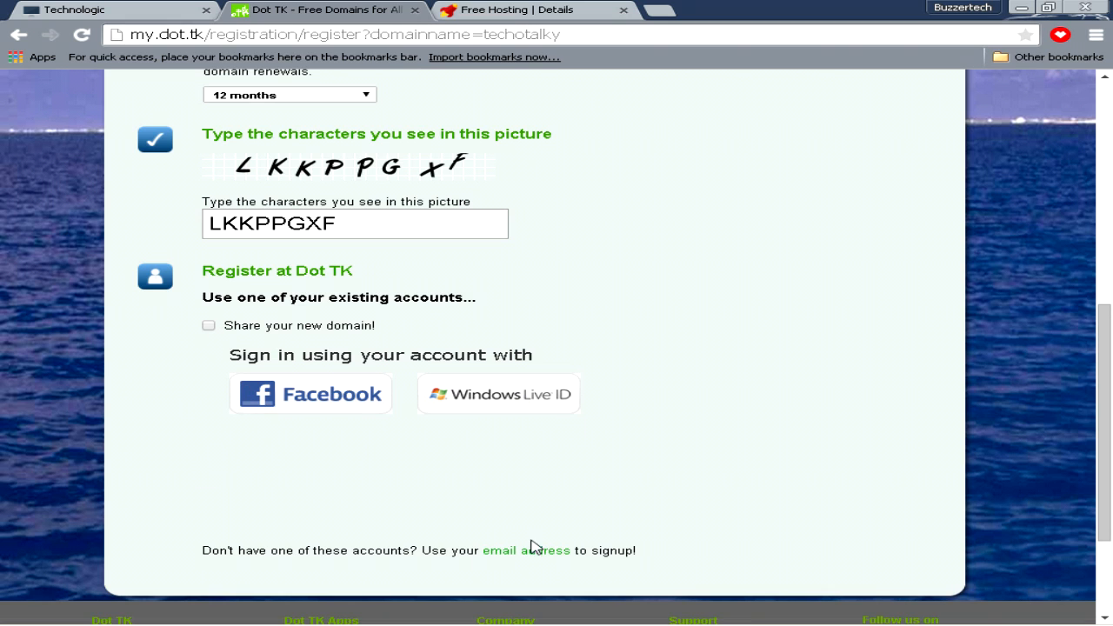
left_click(526, 550)
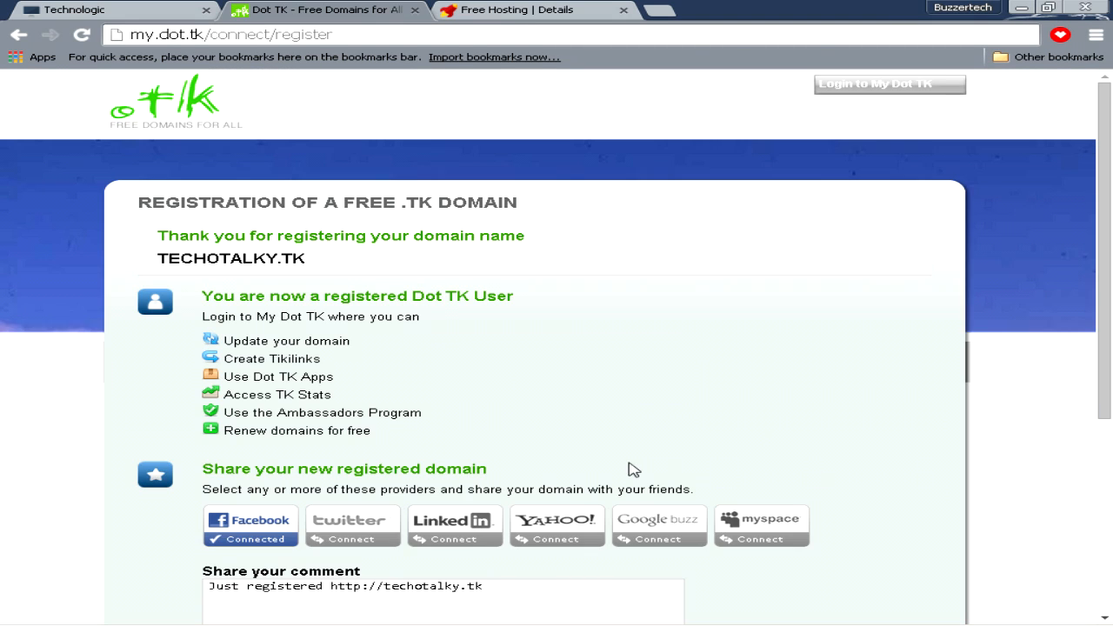
Review the confirmation page, then switch to the Free Hosting | Details tab
scroll("down", 3)
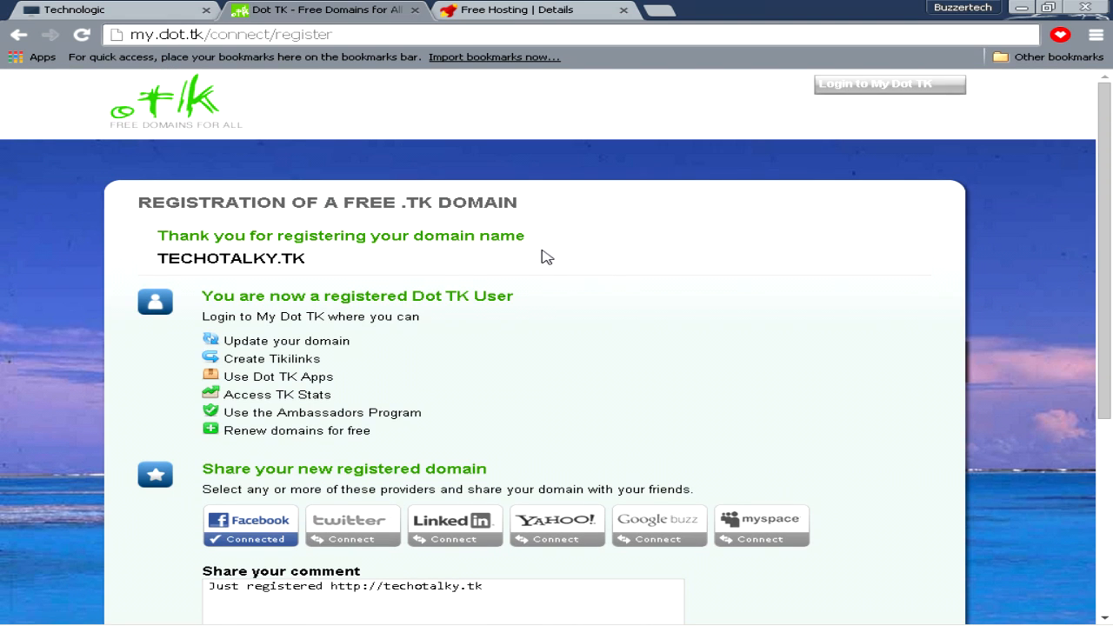
mouse_move(222, 270)
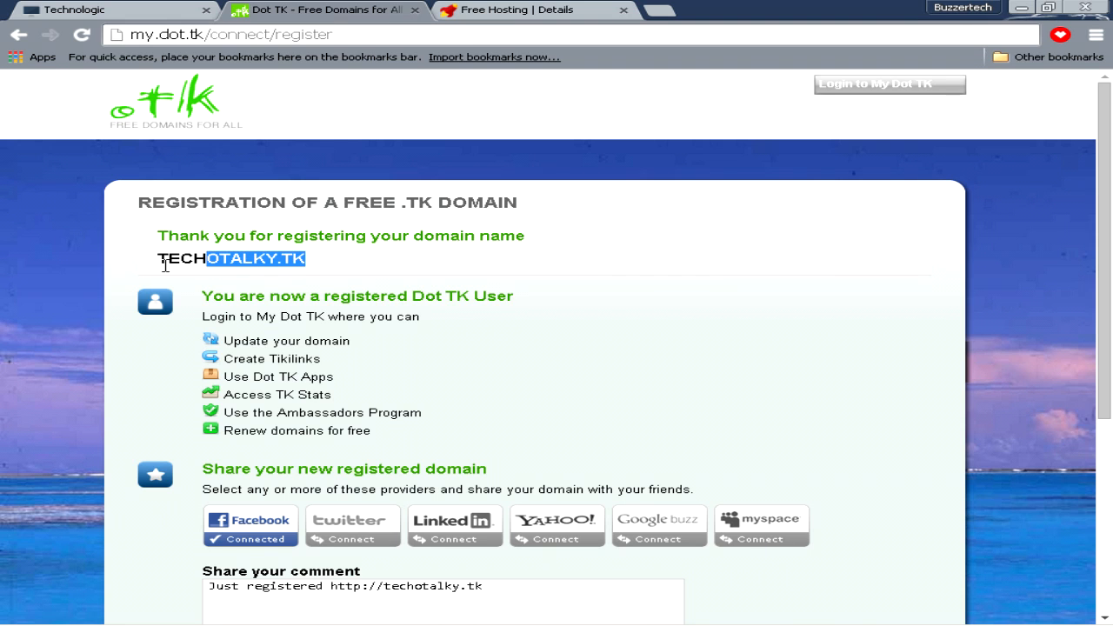
left_click(531, 10)
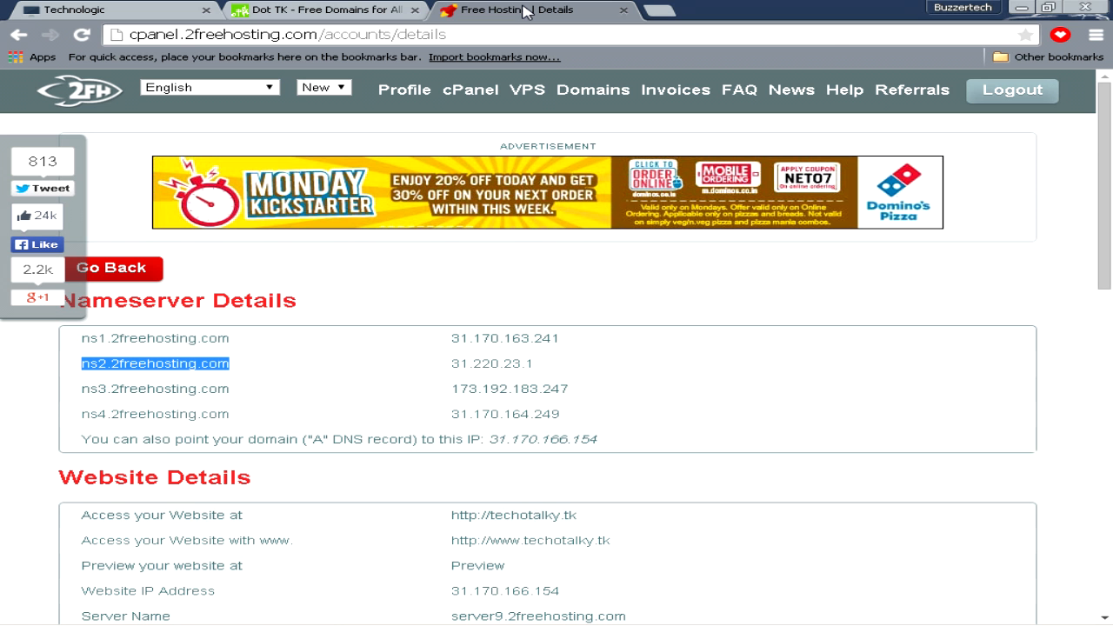
Go back from the techotalky.tk account details to the 2FreeHosting dashboard
left_click(111, 268)
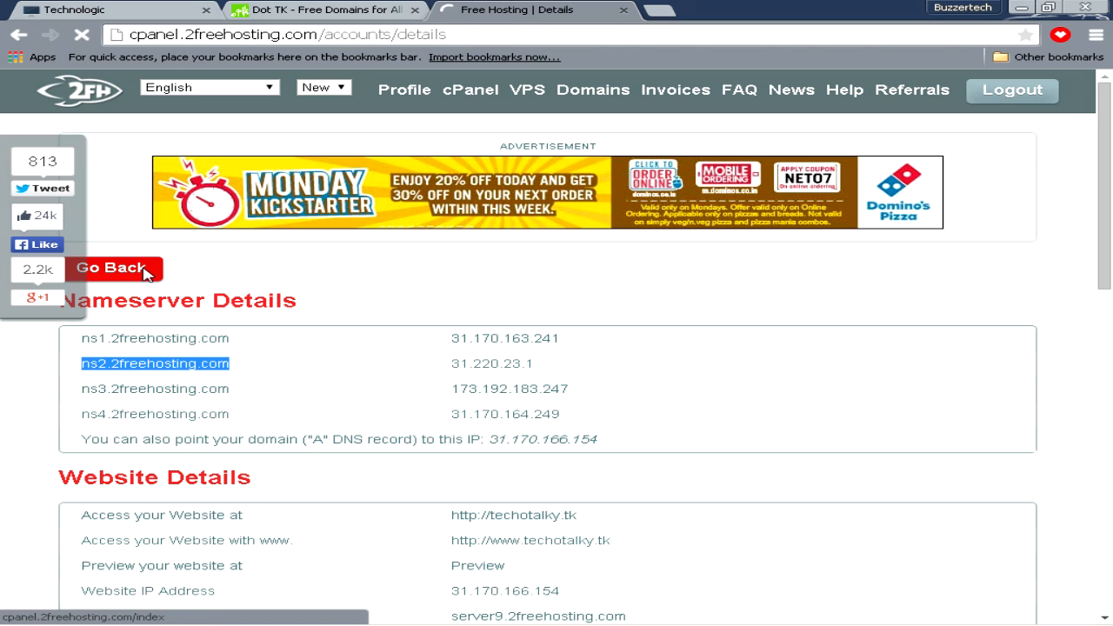
left_click(111, 268)
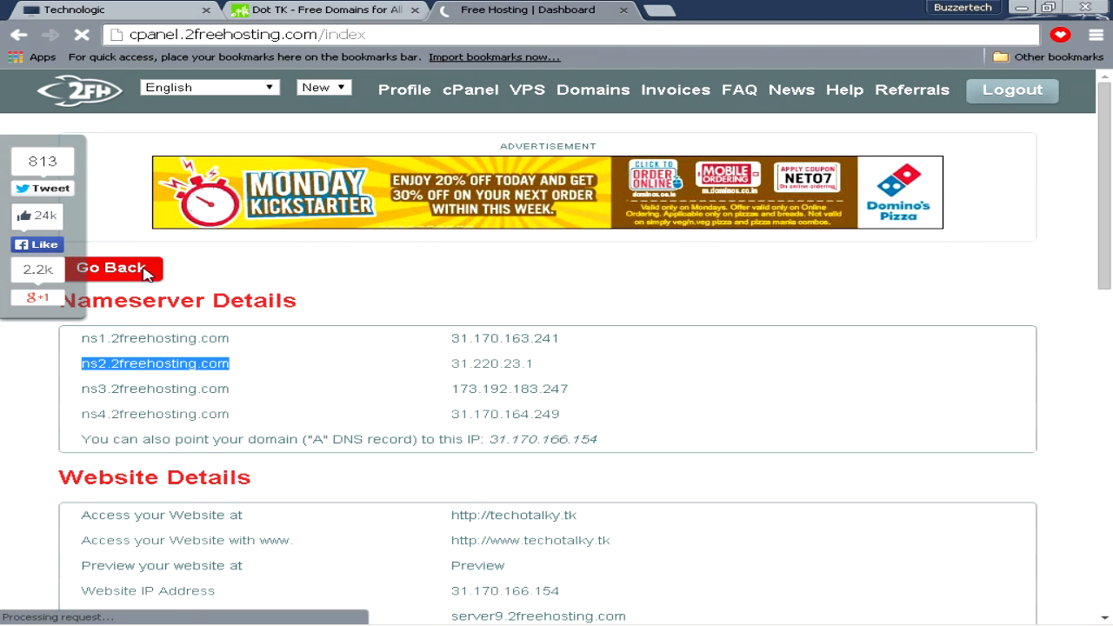
left_click(109, 267)
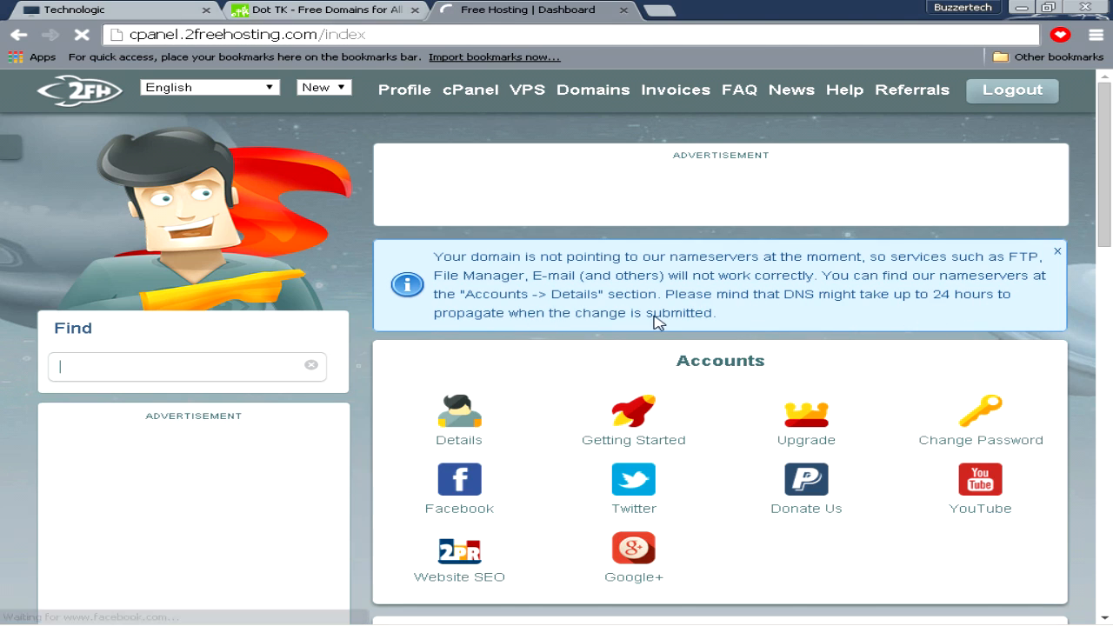
mouse_move(827, 369)
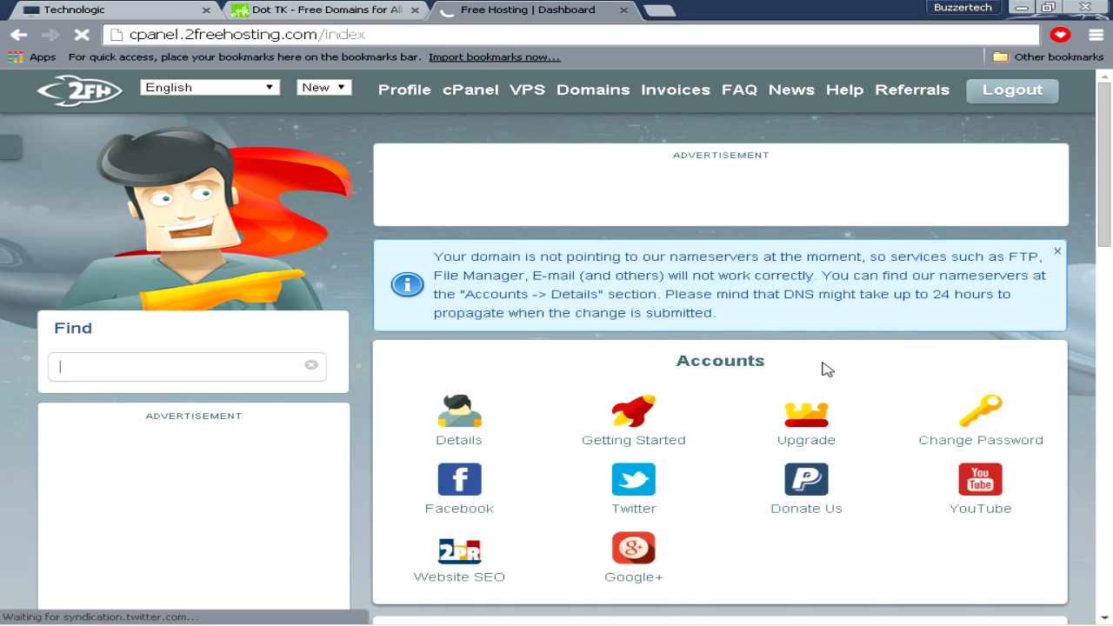